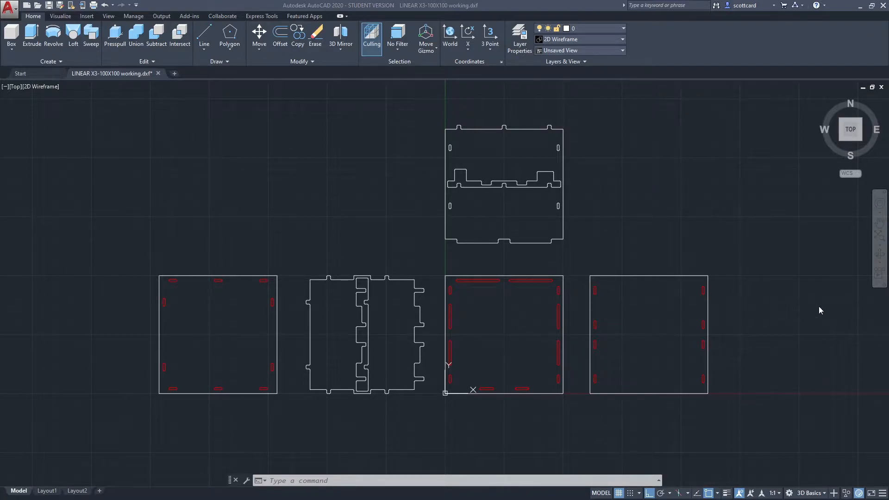
{"action": "mouse_move", "coordinate": [343, 166]}
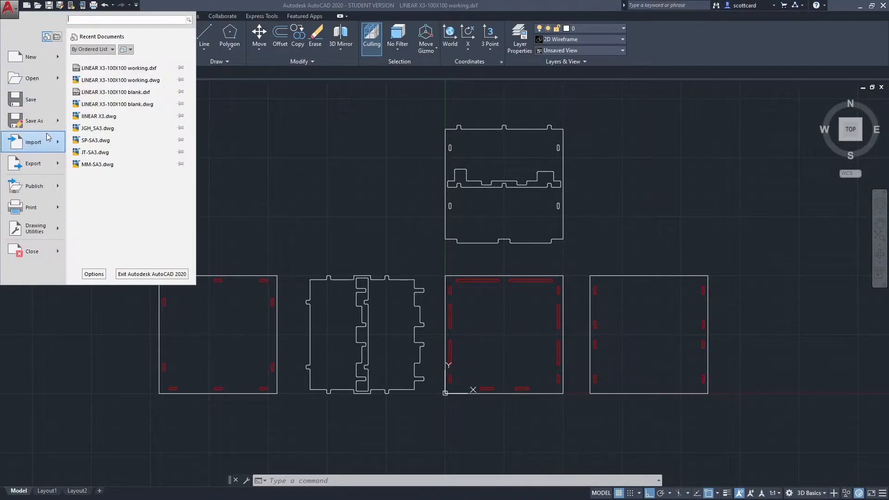
Save the box panel layout as an AutoCAD 2018 DXF, keeping its file name
{"action": "left_click", "coordinate": [33, 121]}
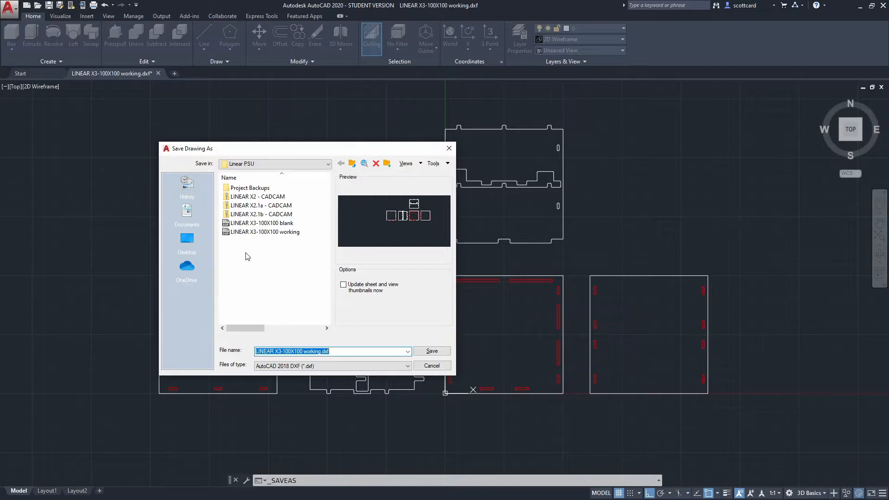
{"action": "mouse_move", "coordinate": [265, 232]}
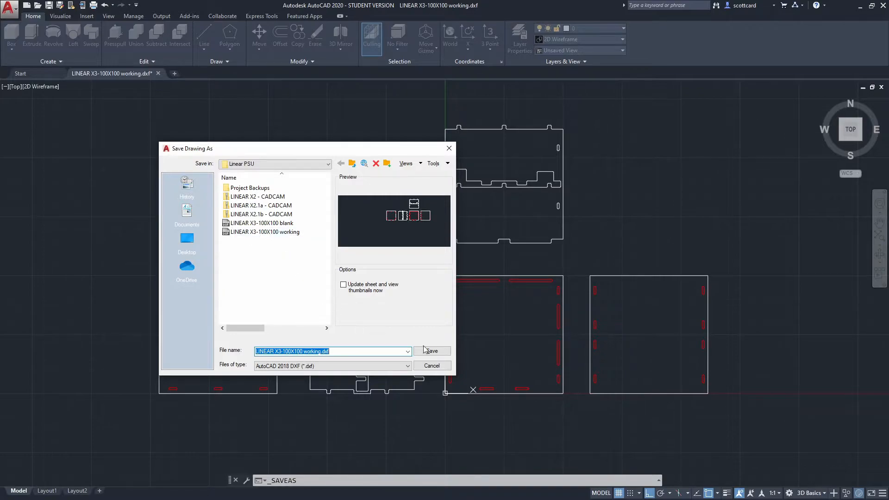
{"action": "left_click", "coordinate": [432, 351]}
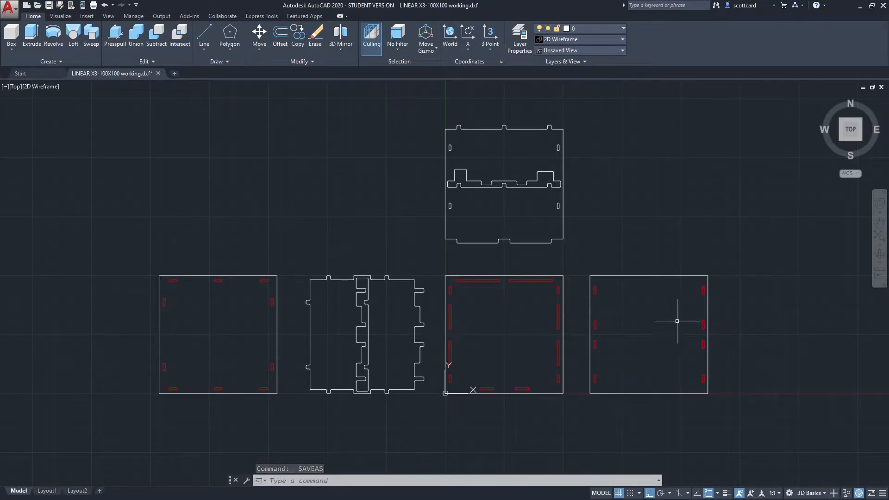
{"action": "mouse_move", "coordinate": [476, 177]}
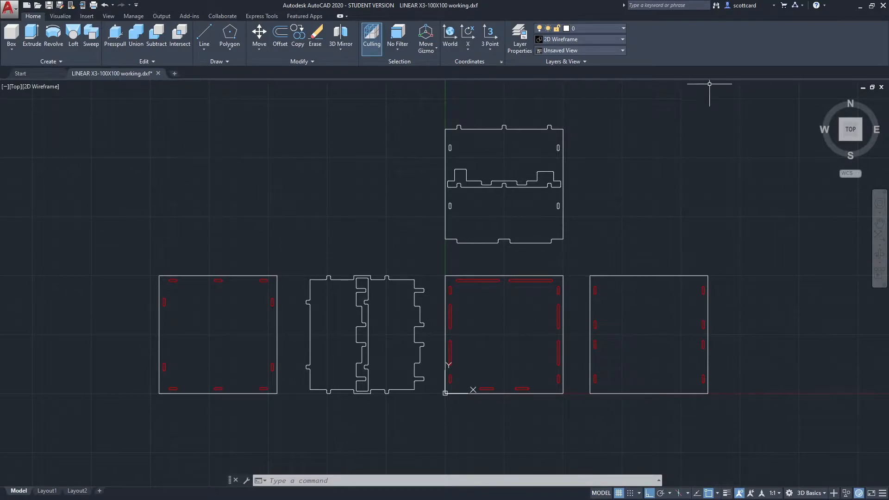
{"action": "mouse_move", "coordinate": [710, 88]}
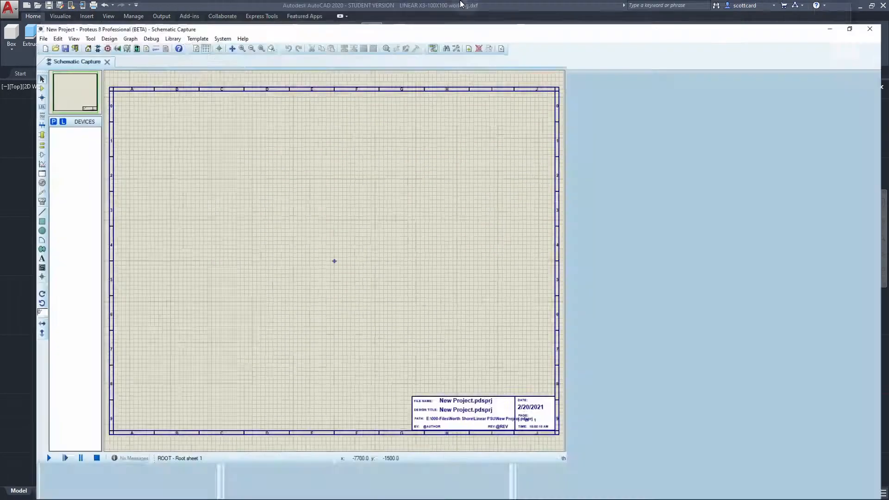
Maximize Proteus and open the empty PCB Layout tab beside the blank schematic
{"action": "left_click", "coordinate": [848, 29]}
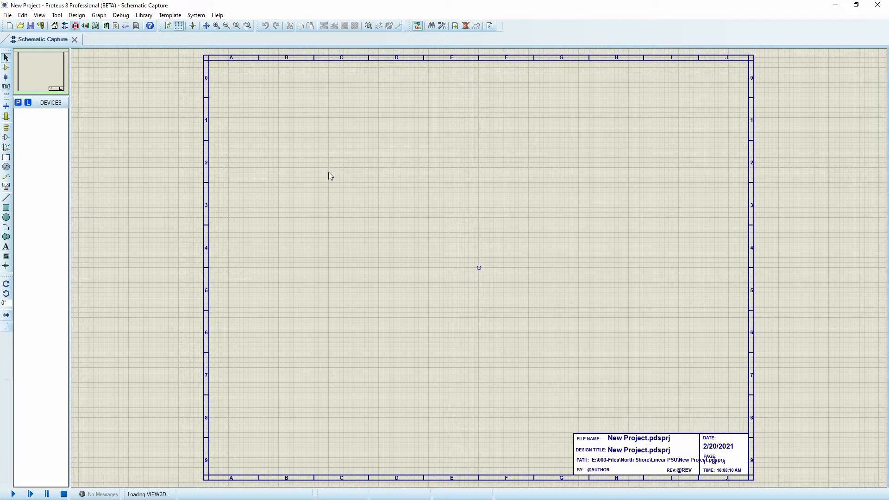
{"action": "left_click", "coordinate": [103, 39]}
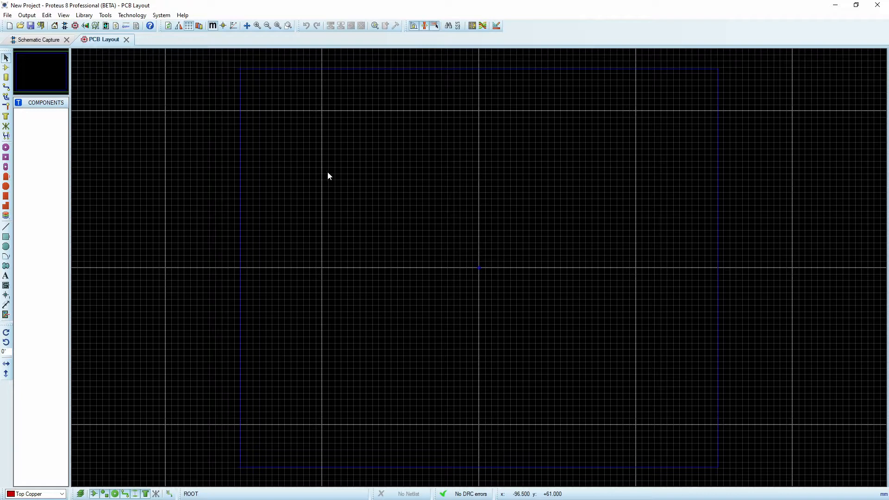
{"action": "mouse_move", "coordinate": [247, 244]}
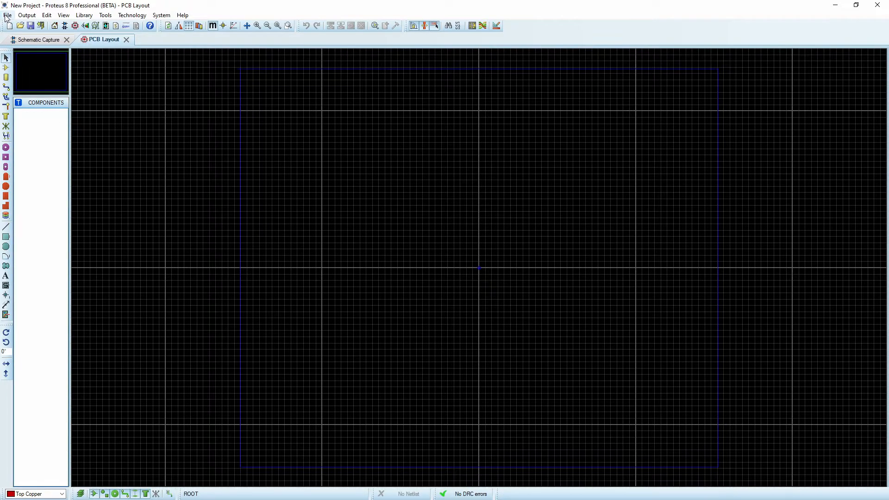
Import the box panel DXF file with its outlines on the Board Edge layer
{"action": "left_click", "coordinate": [8, 15]}
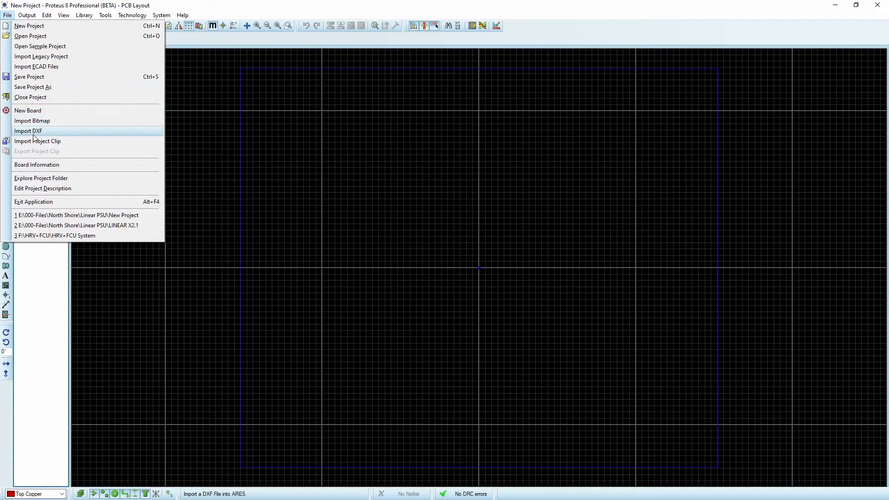
{"action": "left_click", "coordinate": [27, 131]}
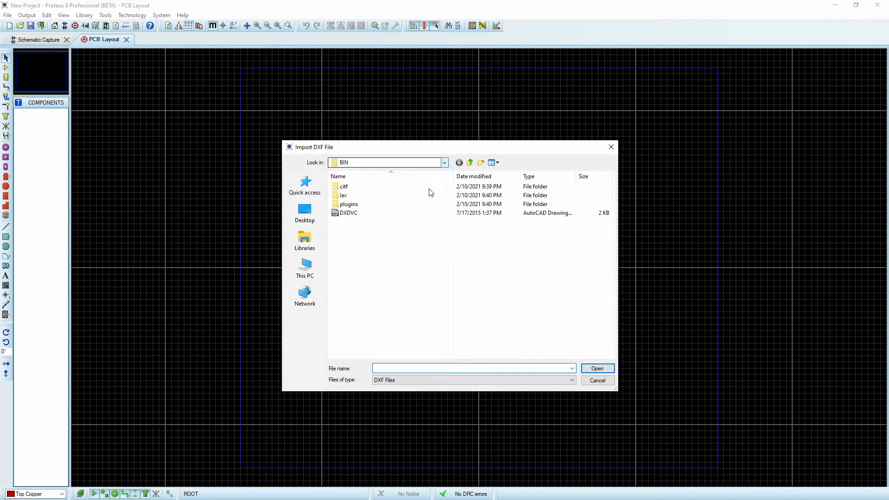
{"action": "left_click", "coordinate": [444, 162]}
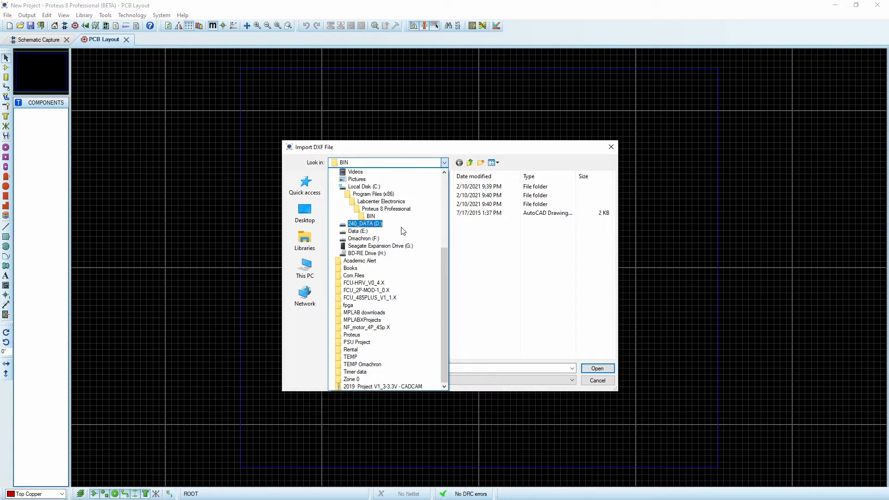
{"action": "left_click", "coordinate": [597, 369]}
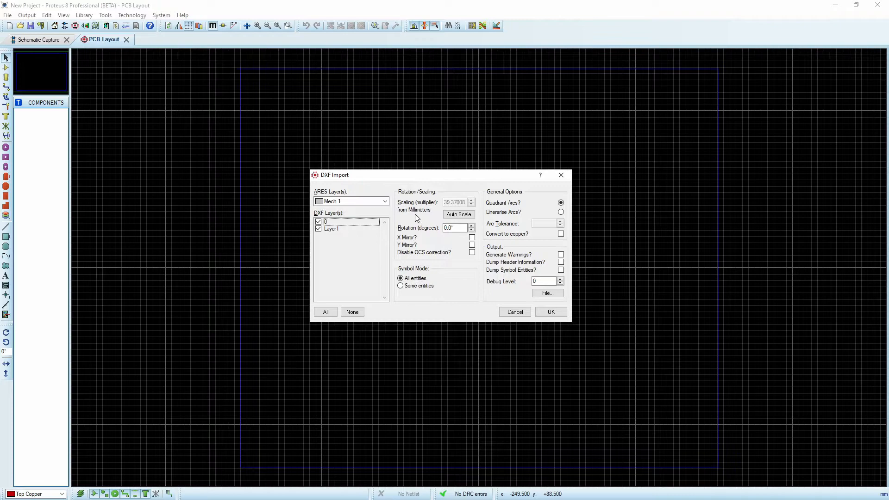
{"action": "left_click", "coordinate": [385, 201]}
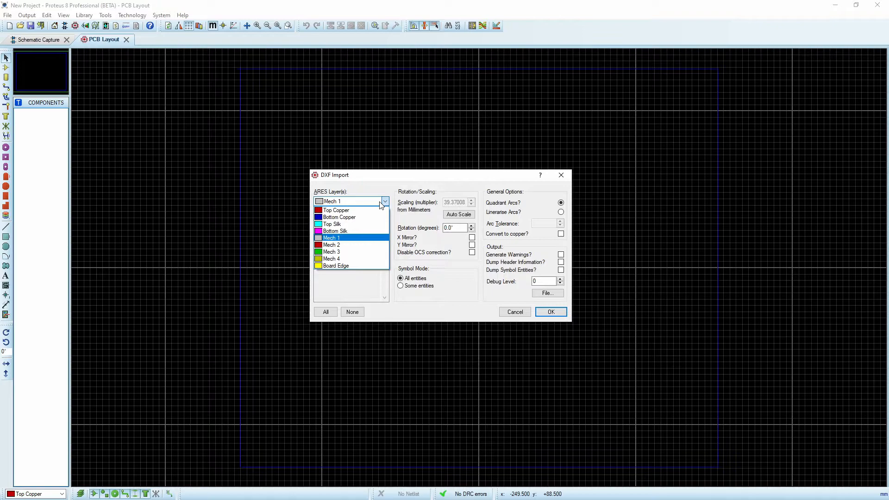
{"action": "left_click", "coordinate": [335, 265]}
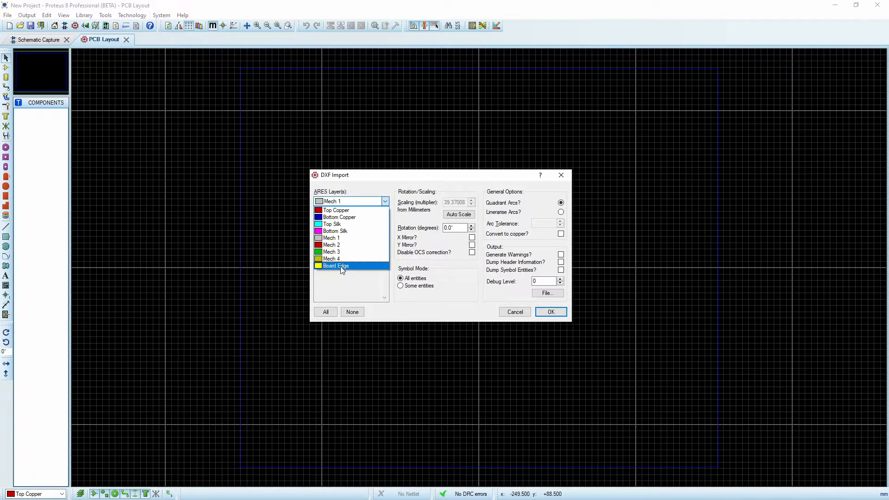
{"action": "left_click", "coordinate": [335, 266]}
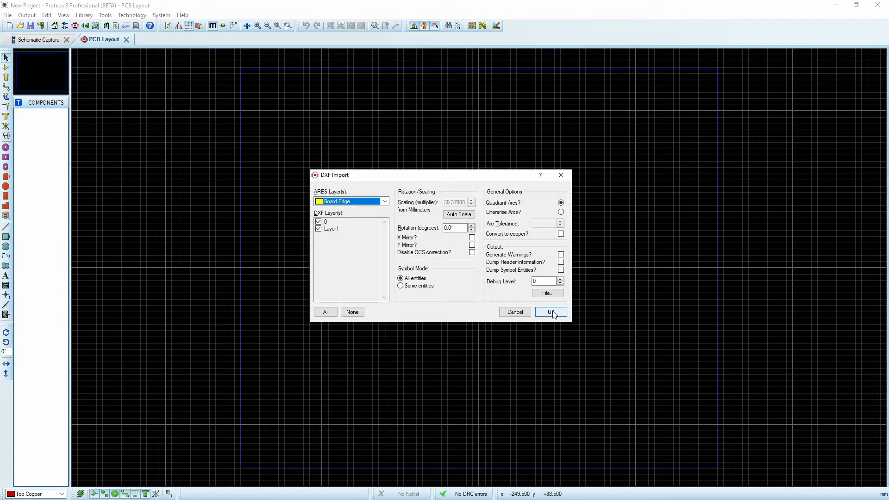
{"action": "left_click", "coordinate": [549, 312]}
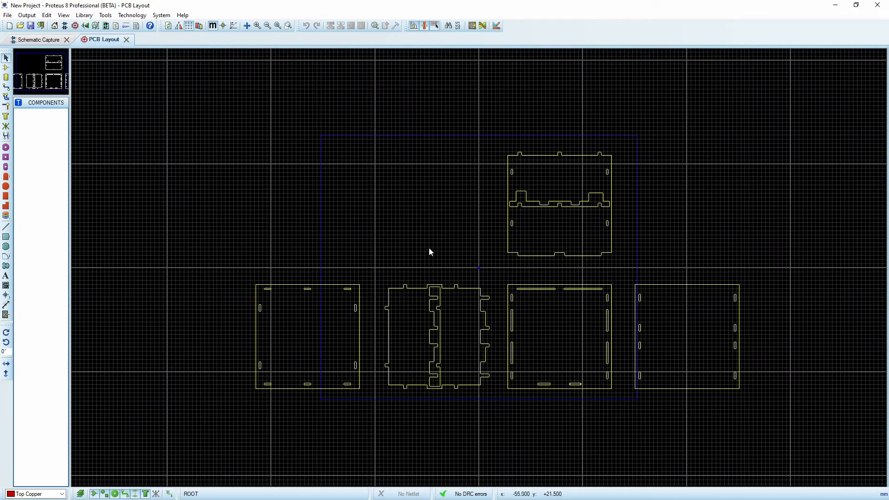
{"action": "mouse_move", "coordinate": [370, 327]}
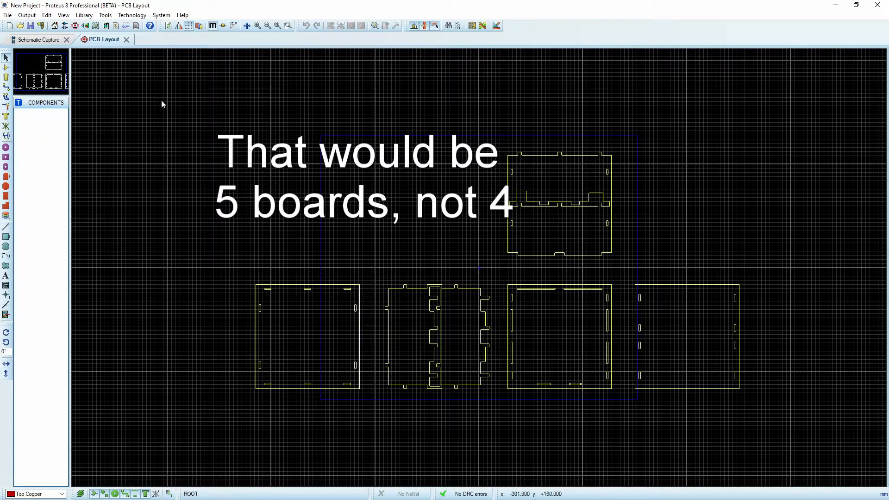
{"action": "mouse_move", "coordinate": [257, 353]}
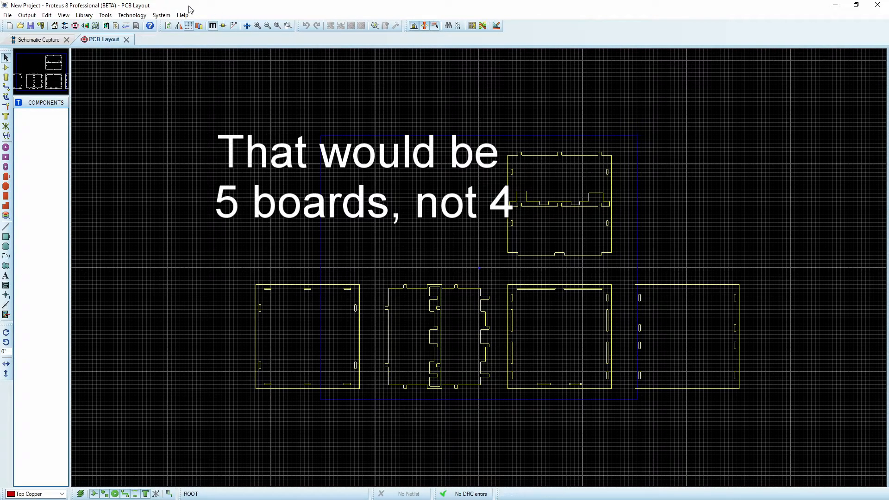
Open the 3D Visualizer showing the imported outlines as five green box panels
{"action": "left_click", "coordinate": [223, 25]}
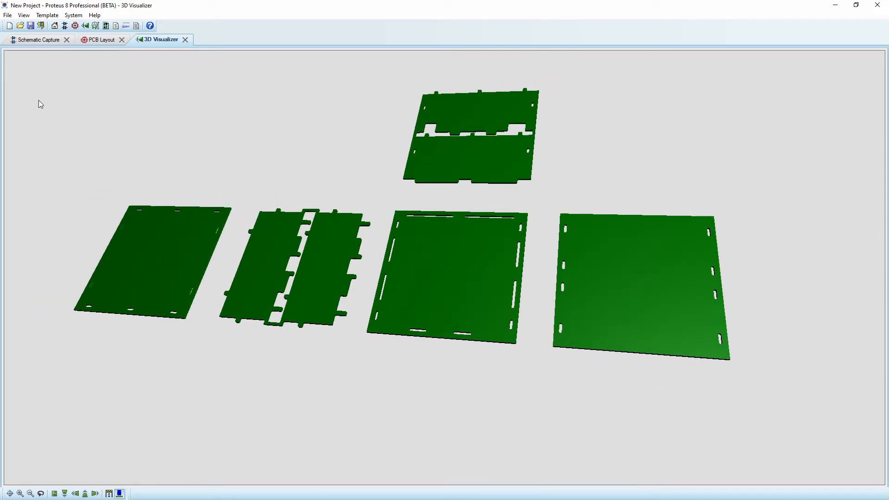
Switch to Schematic Capture, then back to the PCB Layout with five panel outlines
{"action": "left_click", "coordinate": [38, 40]}
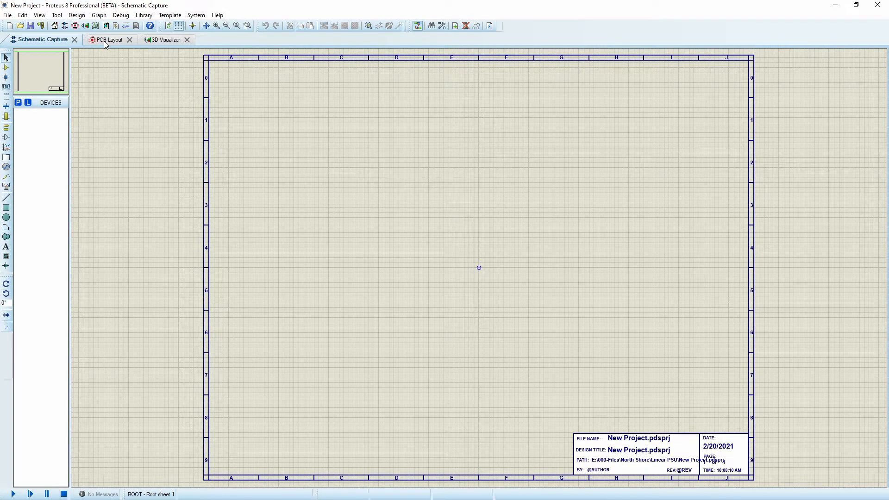
{"action": "left_click", "coordinate": [107, 39]}
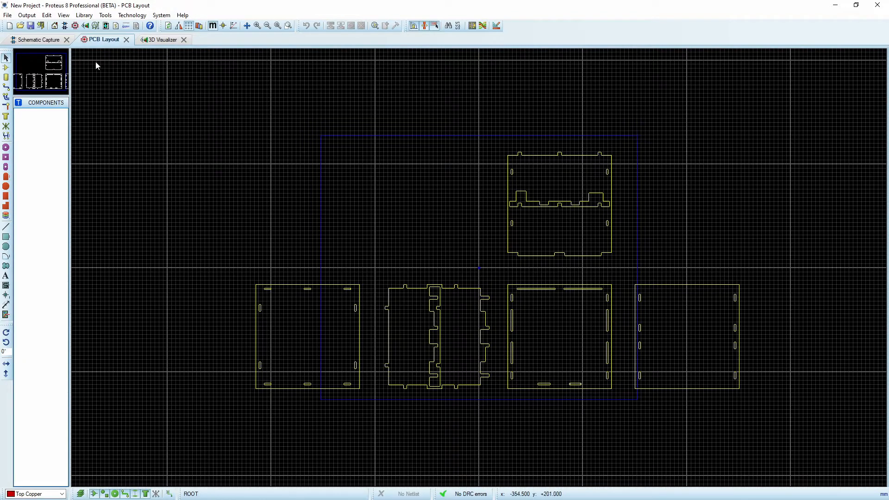
Create BOARD2 from the DEFAULT template with default stackup and drill pairs
{"action": "left_click", "coordinate": [7, 14]}
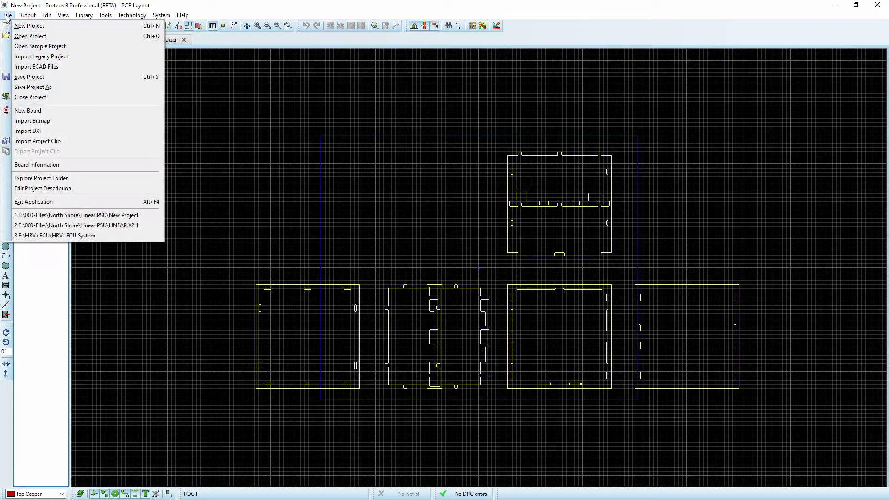
{"action": "mouse_move", "coordinate": [27, 111]}
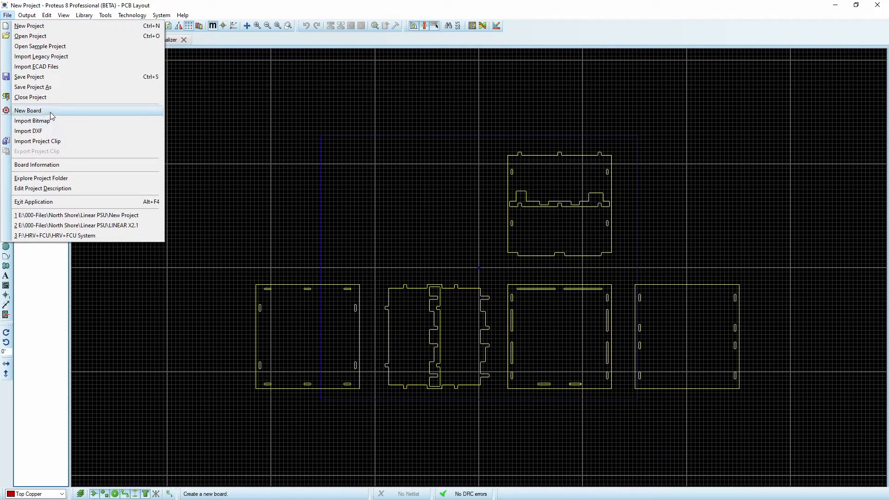
{"action": "left_click", "coordinate": [28, 110]}
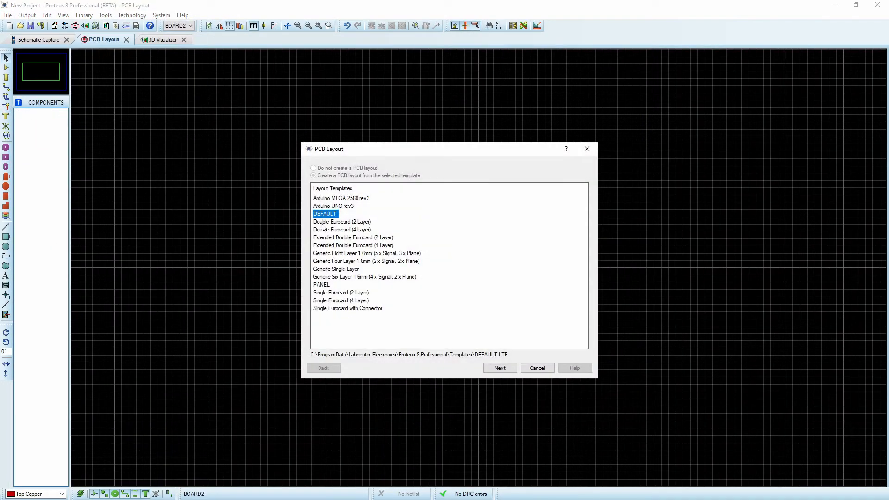
{"action": "mouse_move", "coordinate": [627, 392]}
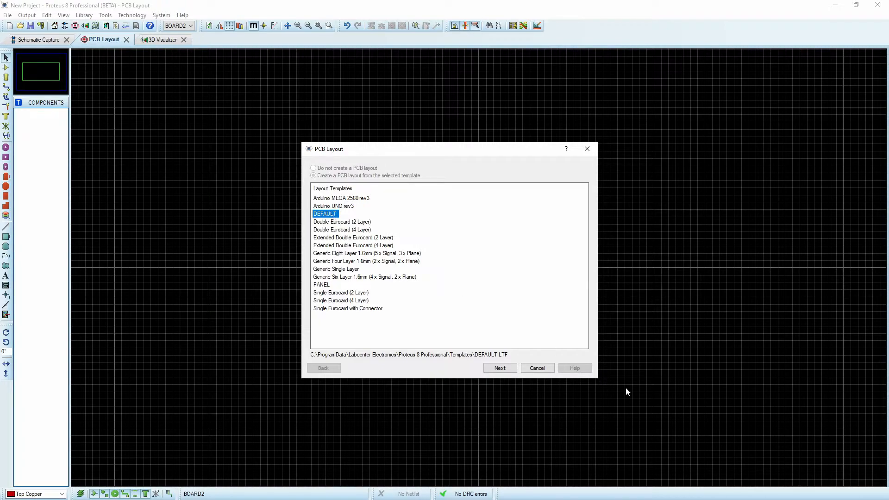
{"action": "left_click", "coordinate": [500, 367]}
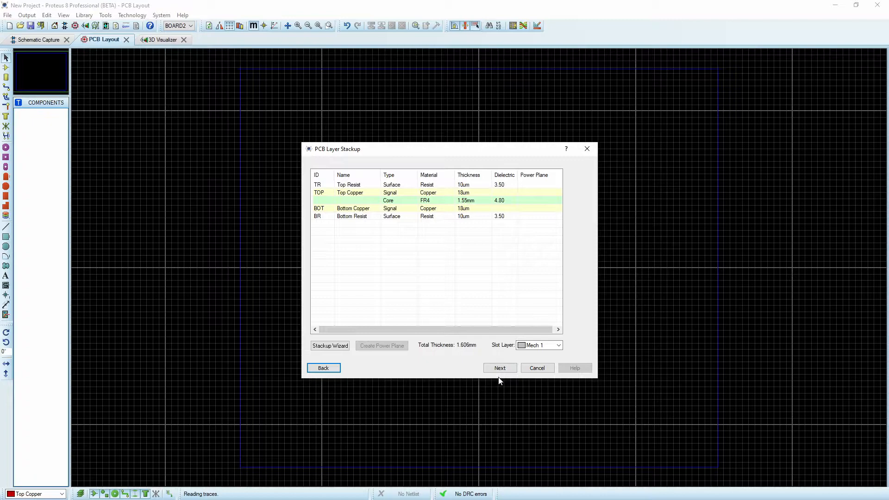
{"action": "left_click", "coordinate": [499, 368]}
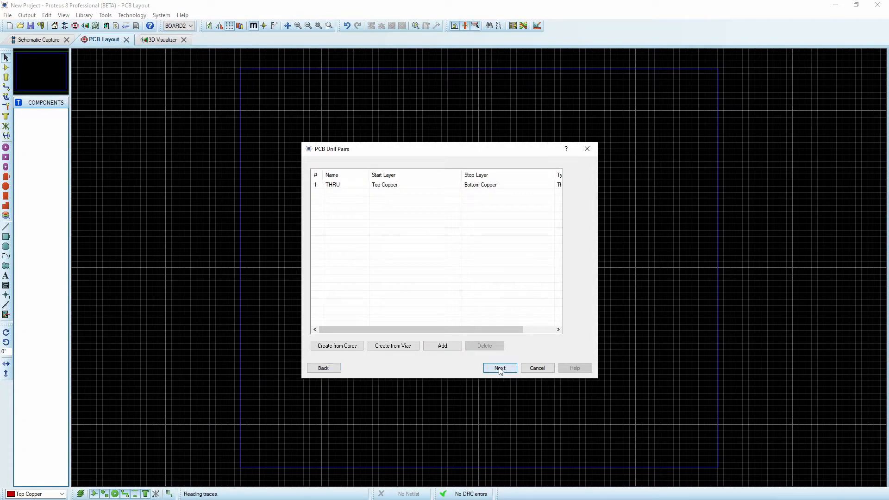
{"action": "left_click", "coordinate": [500, 367]}
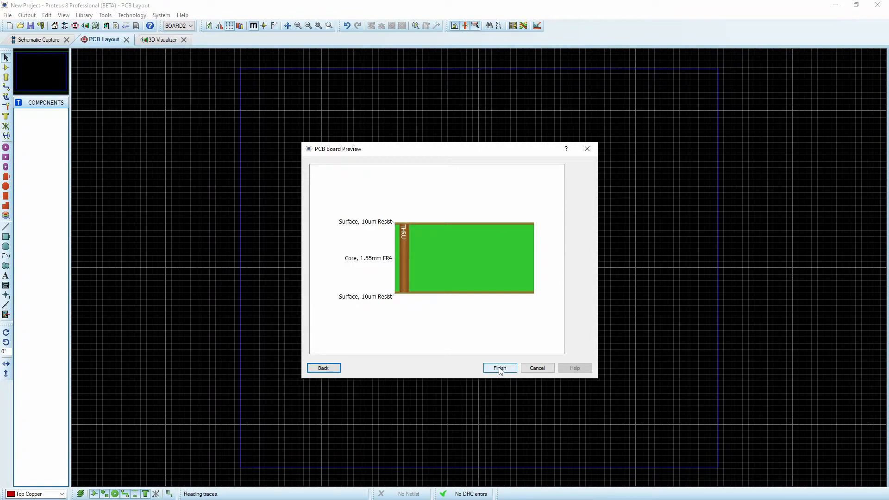
{"action": "left_click", "coordinate": [499, 368]}
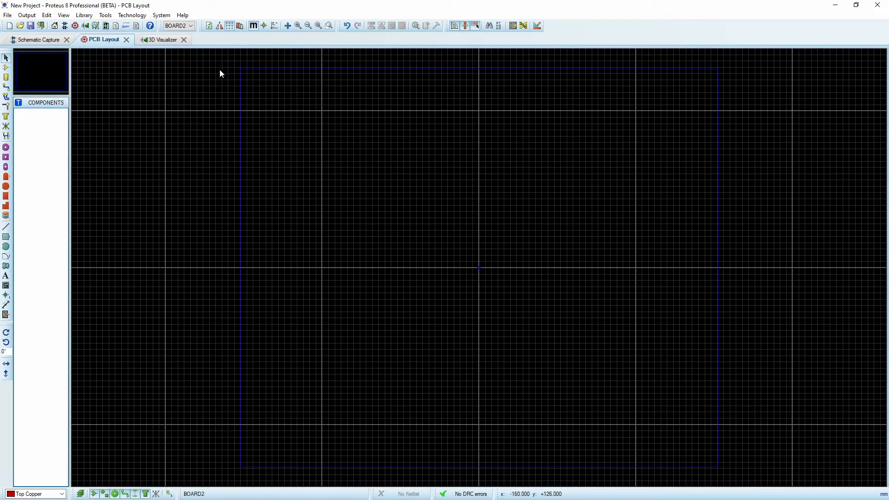
{"action": "mouse_move", "coordinate": [253, 66]}
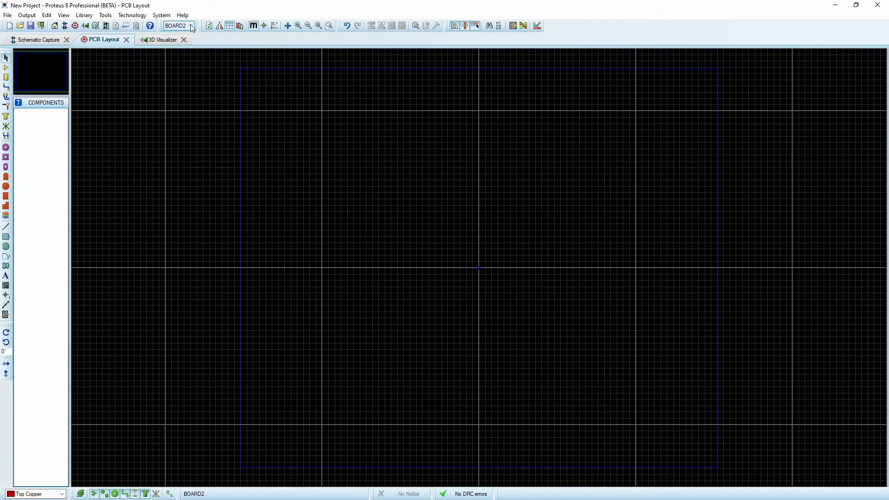
Switch to BOARD1 and cut the selected middle panel outline to the clipboard
{"action": "left_click", "coordinate": [190, 25]}
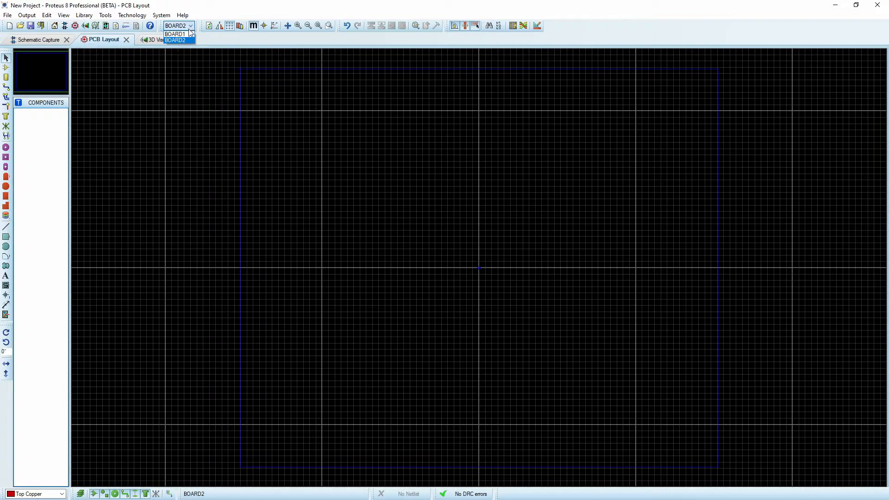
{"action": "left_click", "coordinate": [175, 40]}
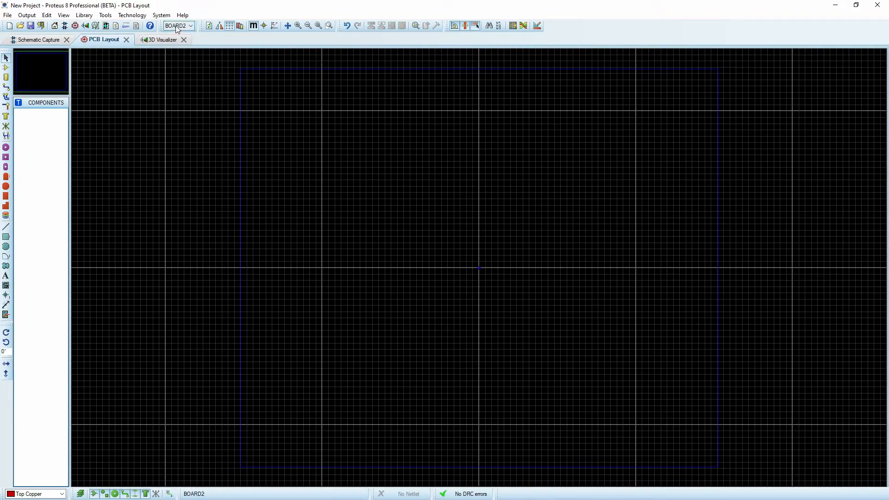
{"action": "left_click", "coordinate": [178, 25]}
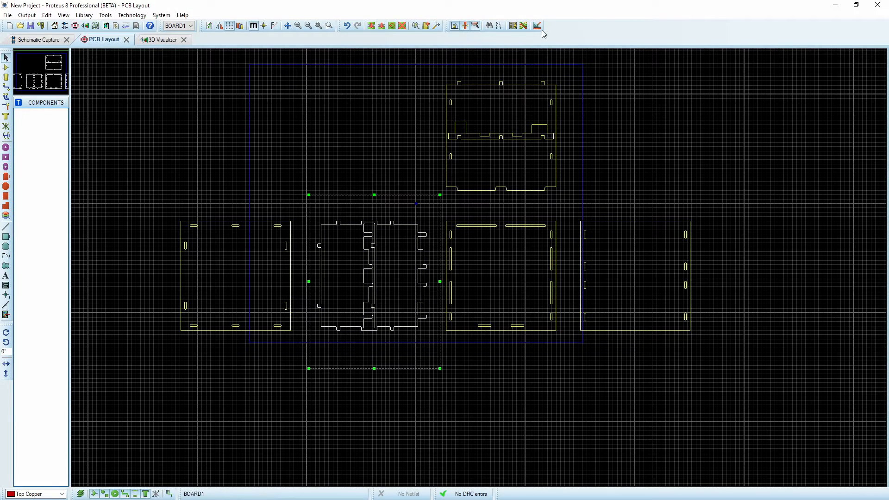
{"action": "right_click", "coordinate": [402, 243]}
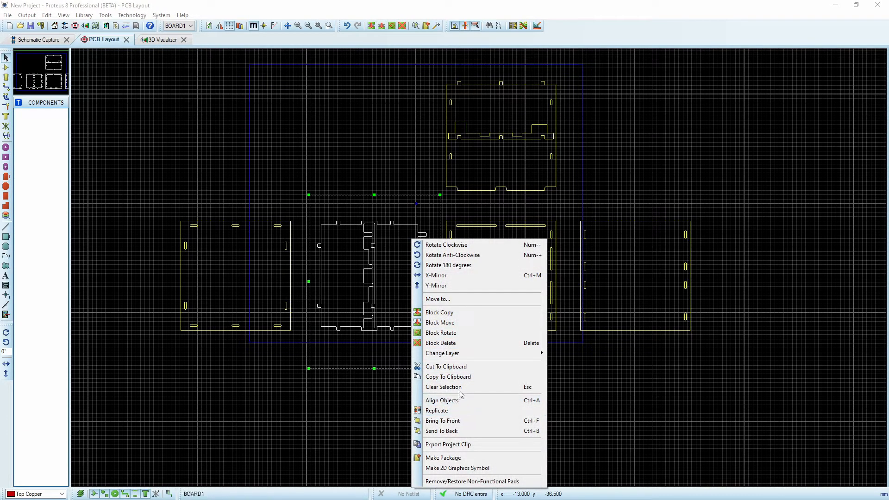
{"action": "mouse_move", "coordinate": [446, 366]}
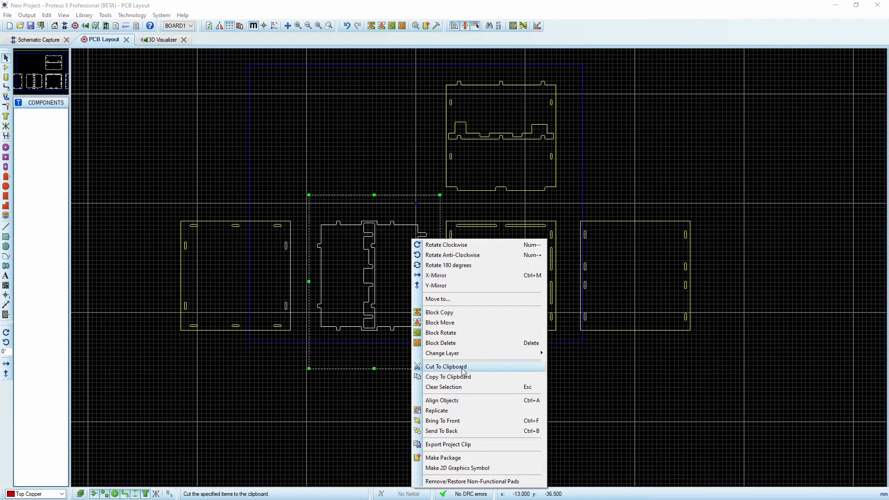
{"action": "left_click", "coordinate": [445, 367]}
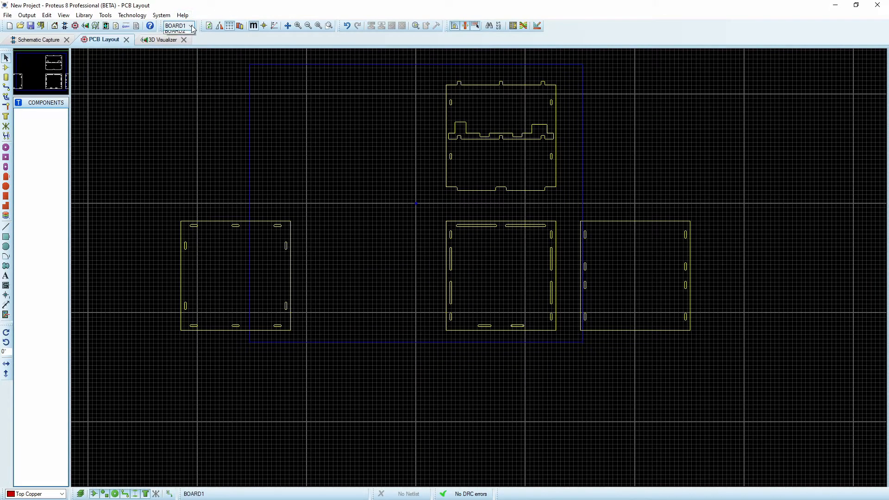
Switch to BOARD2 and paste the cut panel outline onto its empty canvas
{"action": "left_click", "coordinate": [192, 25]}
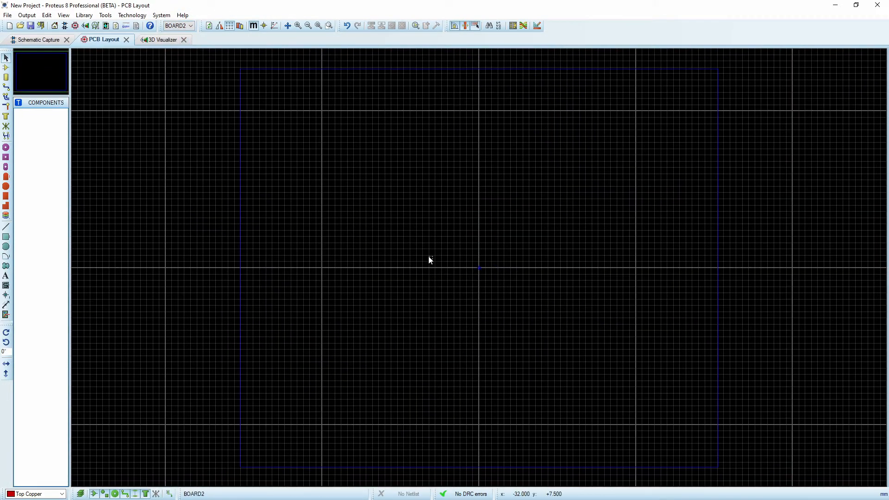
{"action": "mouse_move", "coordinate": [427, 246]}
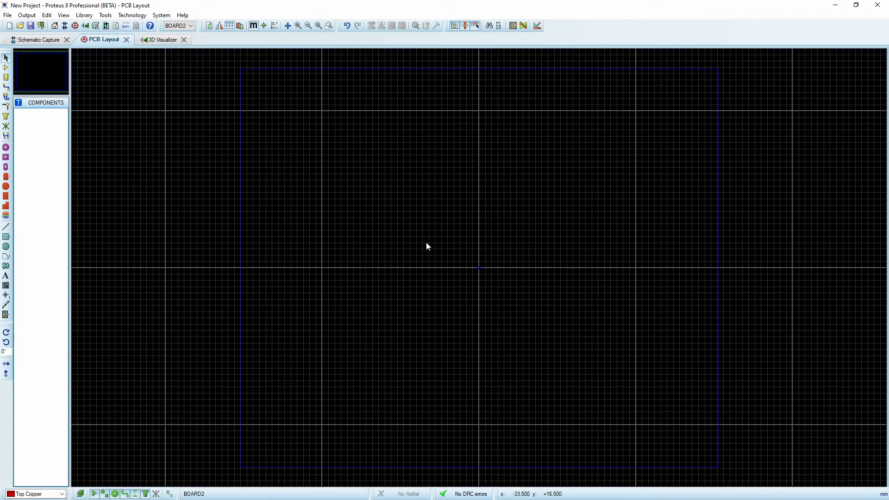
{"action": "right_click", "coordinate": [428, 245]}
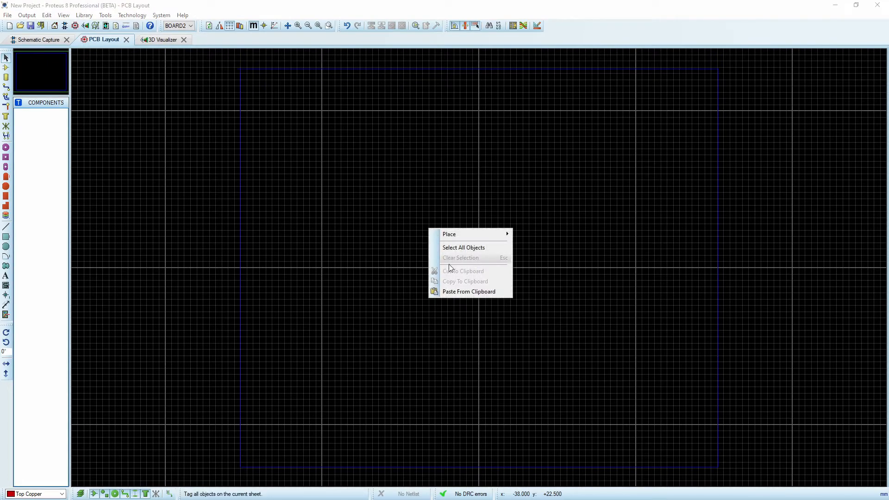
{"action": "left_click", "coordinate": [468, 291]}
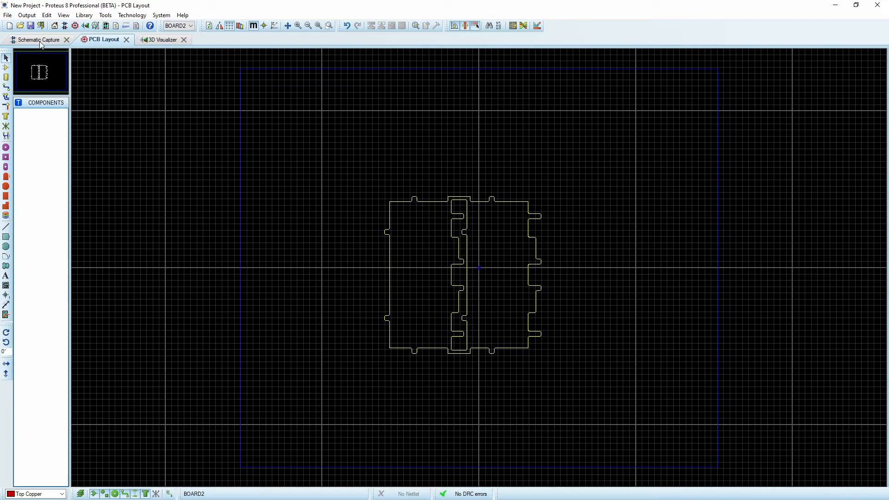
Switch from BOARD2's PCB layout to the Schematic Capture sheet
{"action": "left_click", "coordinate": [38, 40]}
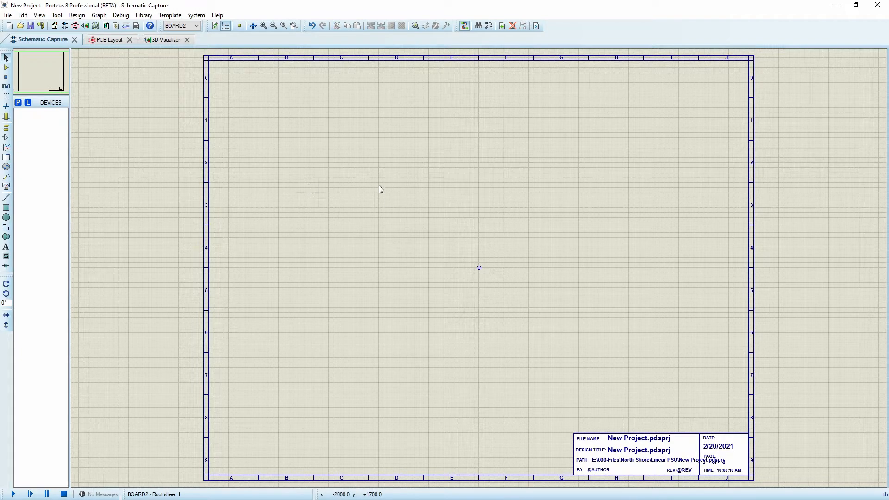
Place and delete a trial RES resistor on BOARD2's schematic, then open the Design menu
{"action": "left_click", "coordinate": [197, 25]}
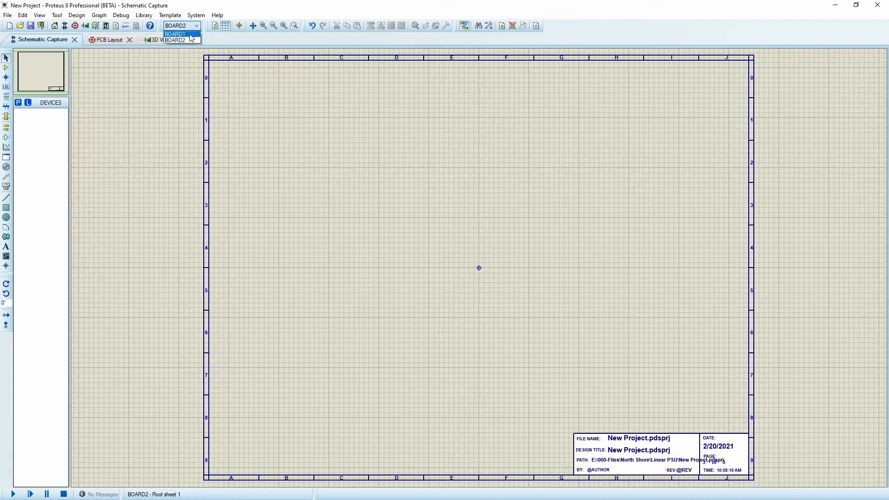
{"action": "left_click", "coordinate": [175, 34]}
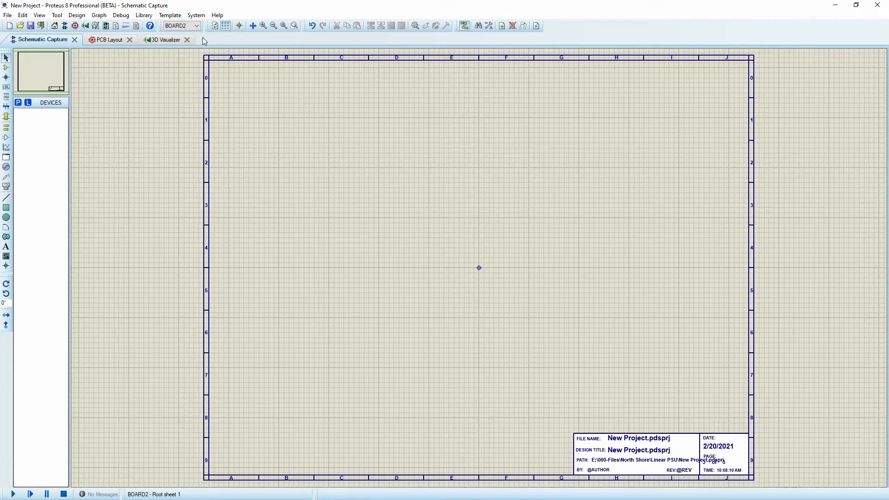
{"action": "left_click", "coordinate": [28, 103]}
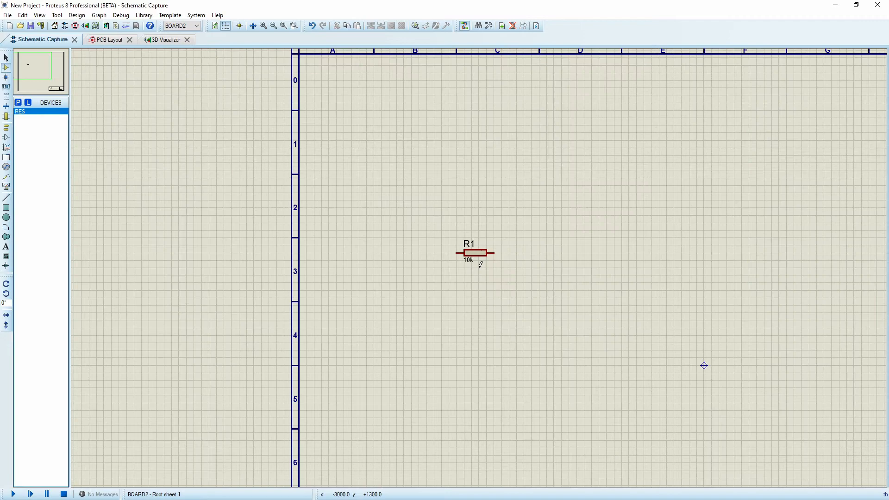
{"action": "left_click", "coordinate": [475, 253]}
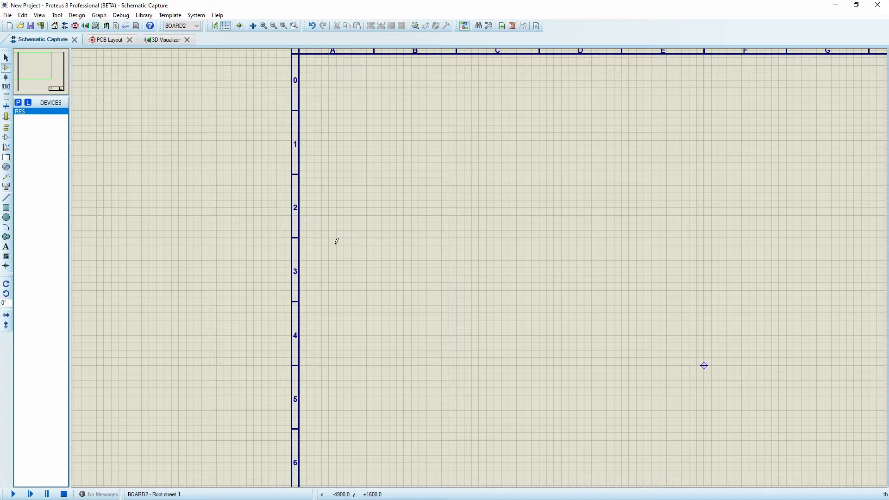
{"action": "mouse_move", "coordinate": [156, 142]}
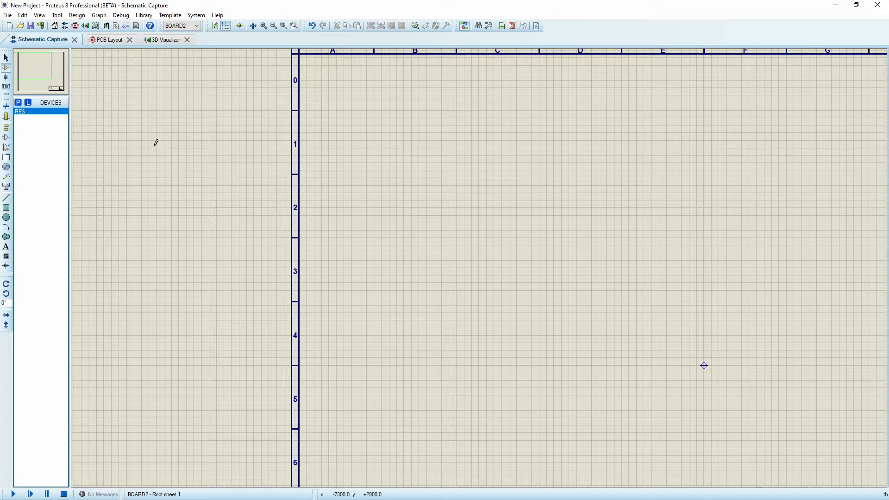
{"action": "mouse_move", "coordinate": [156, 136]}
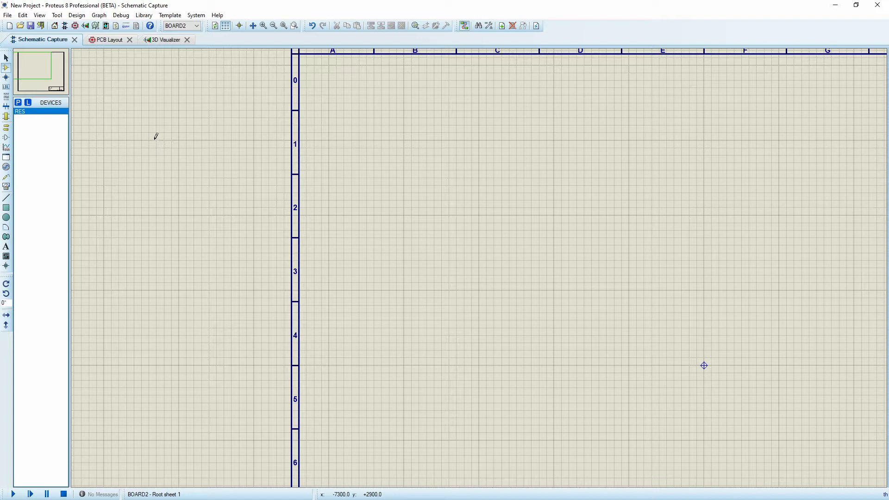
{"action": "left_click", "coordinate": [77, 15]}
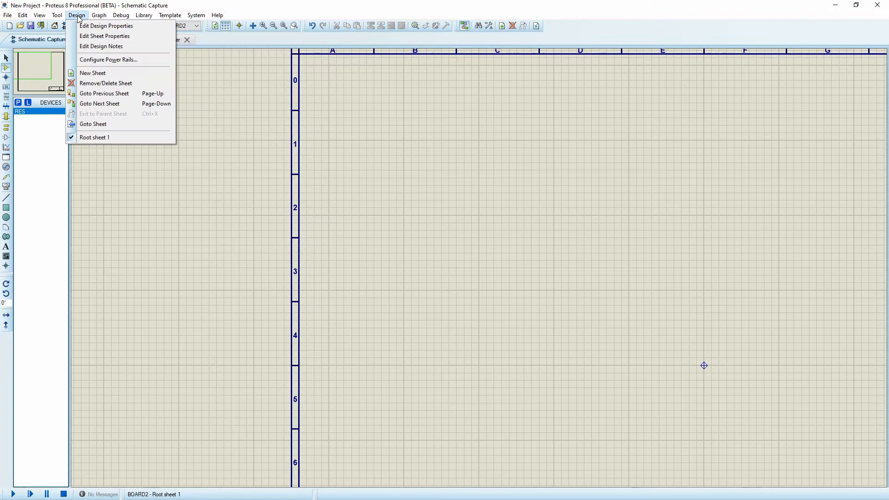
{"action": "mouse_move", "coordinate": [105, 35]}
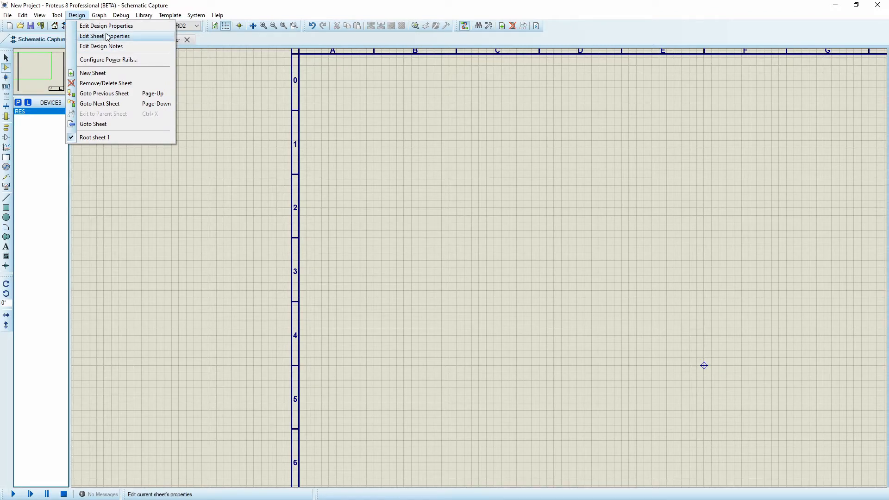
Untick Board Local Part IDs in BOARD2's sheet properties and confirm
{"action": "left_click", "coordinate": [104, 36]}
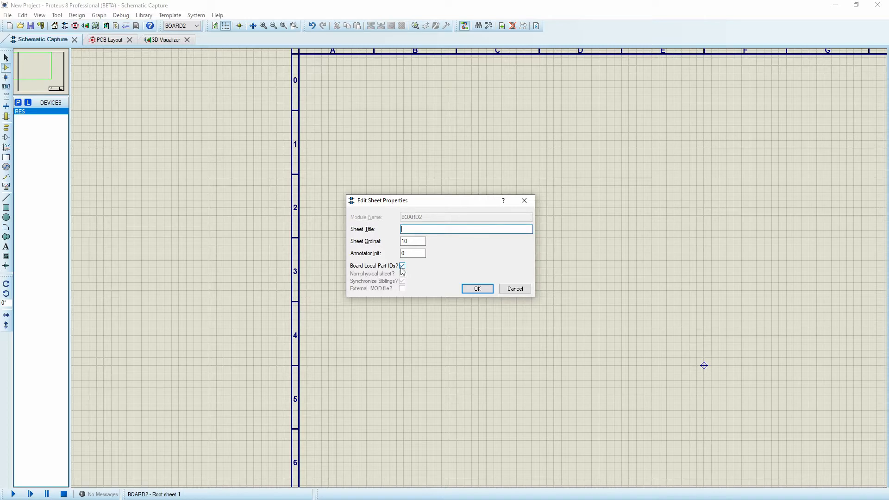
{"action": "left_click", "coordinate": [402, 266]}
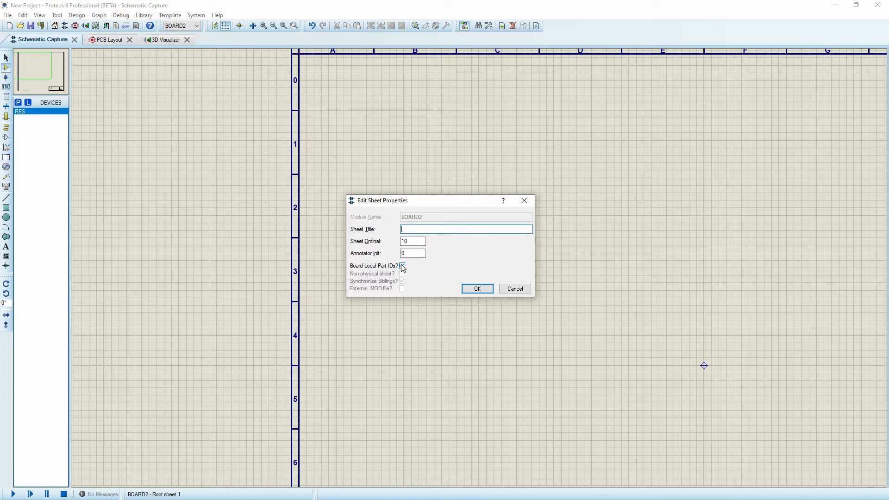
{"action": "left_click", "coordinate": [476, 289]}
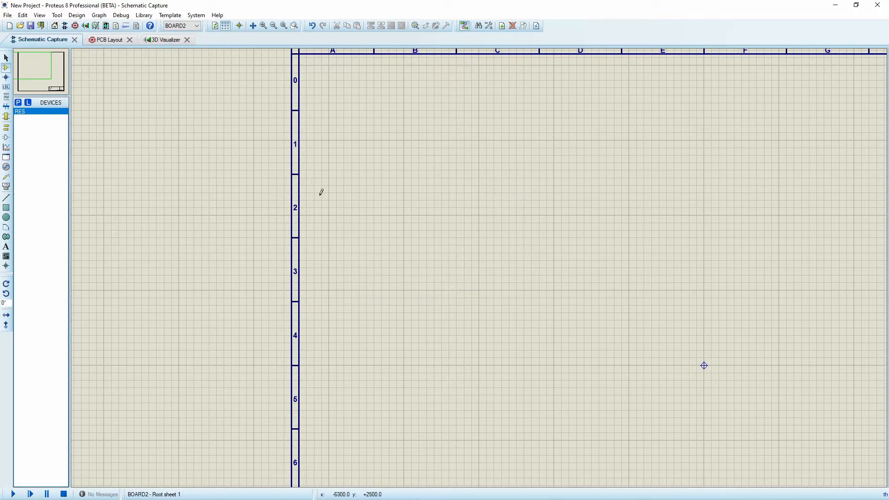
Place 10k resistor R2 on BOARD2, switching to BOARD1 and back via the board list
{"action": "left_click", "coordinate": [452, 200]}
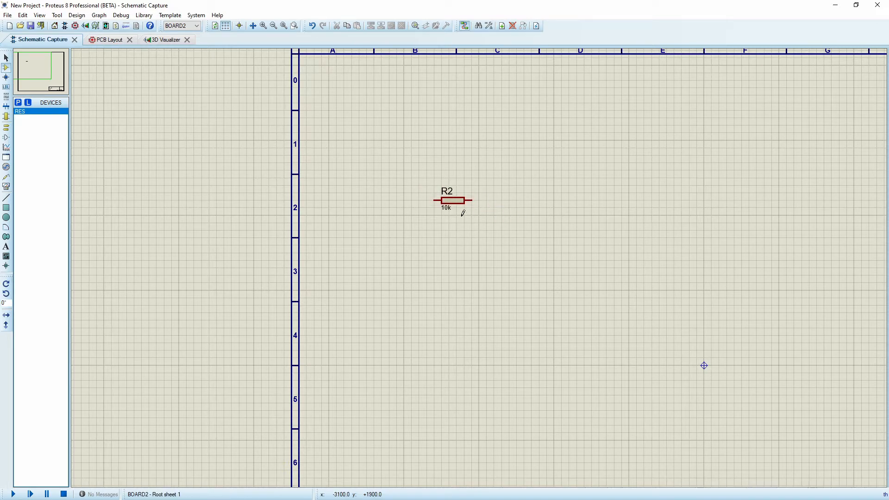
{"action": "left_click", "coordinate": [196, 25]}
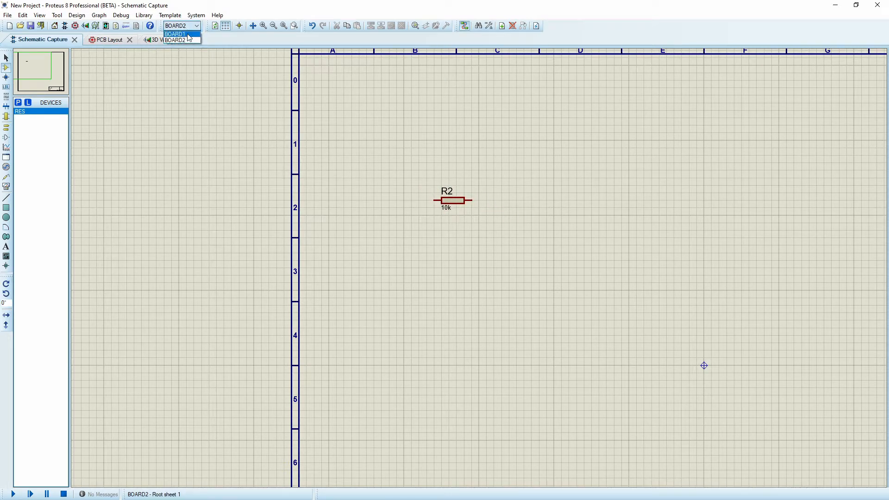
{"action": "left_click", "coordinate": [175, 34]}
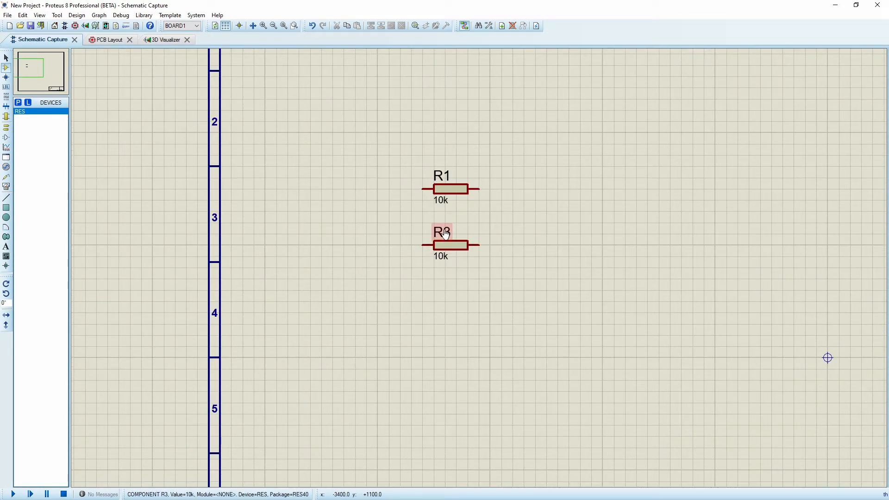
{"action": "left_click", "coordinate": [197, 26]}
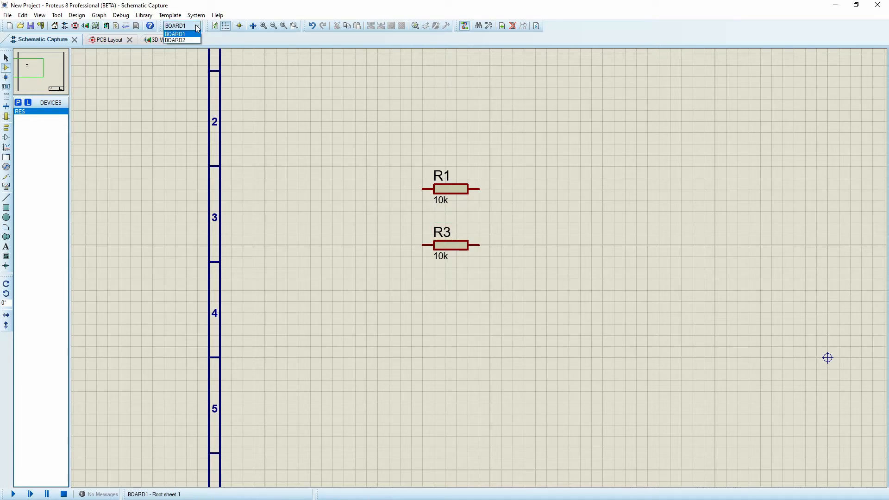
{"action": "left_click", "coordinate": [176, 40]}
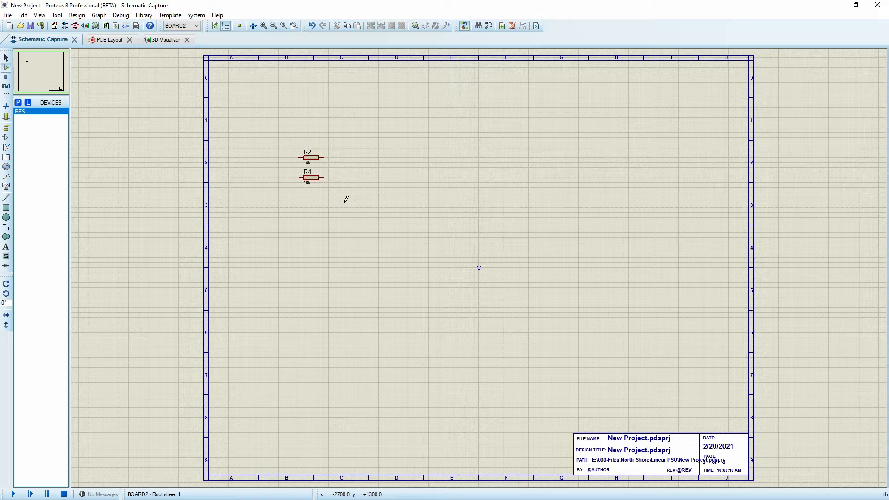
{"action": "mouse_move", "coordinate": [333, 205]}
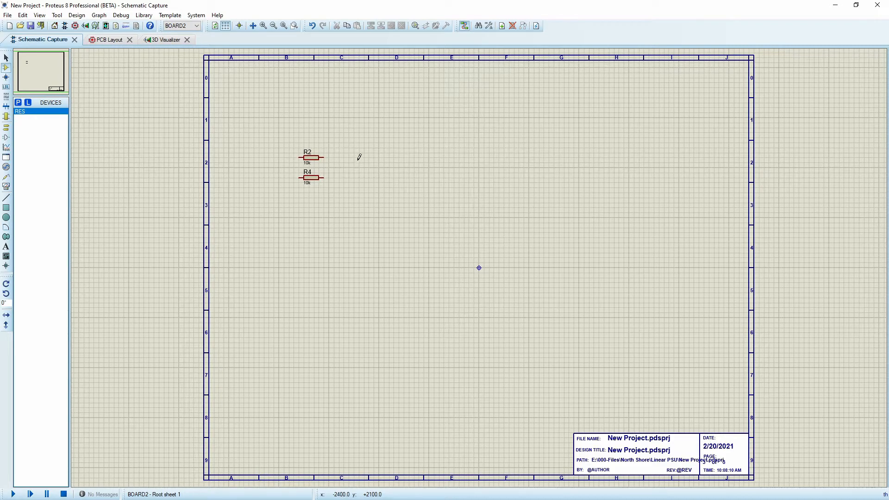
Place 10k resistors R5 and R6 on a second BOARD2 root sheet
{"action": "left_click", "coordinate": [76, 15]}
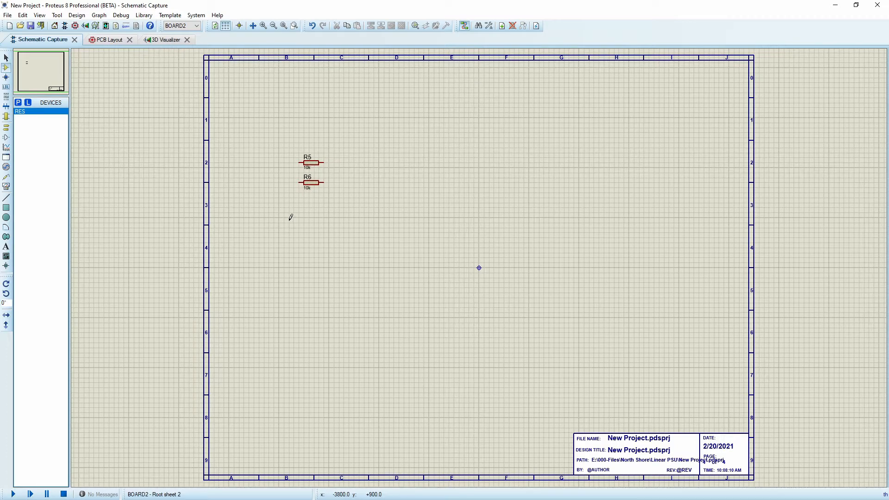
{"action": "mouse_move", "coordinate": [294, 162]}
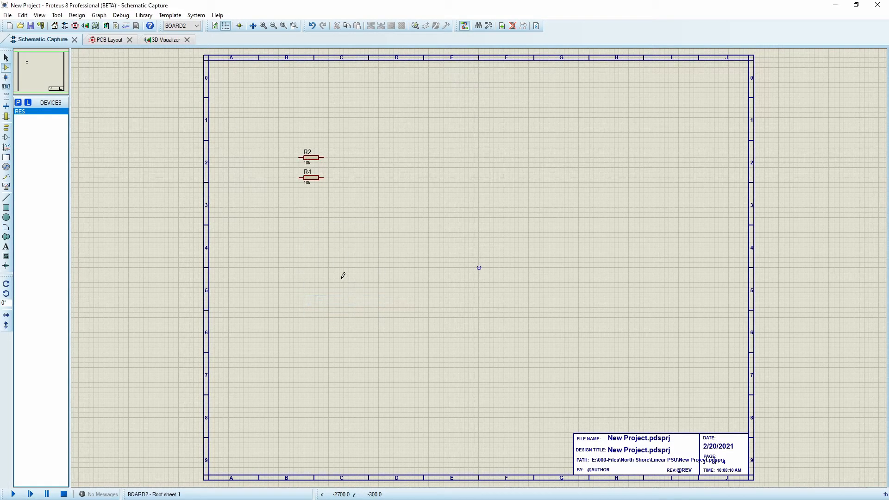
{"action": "right_click", "coordinate": [479, 267]}
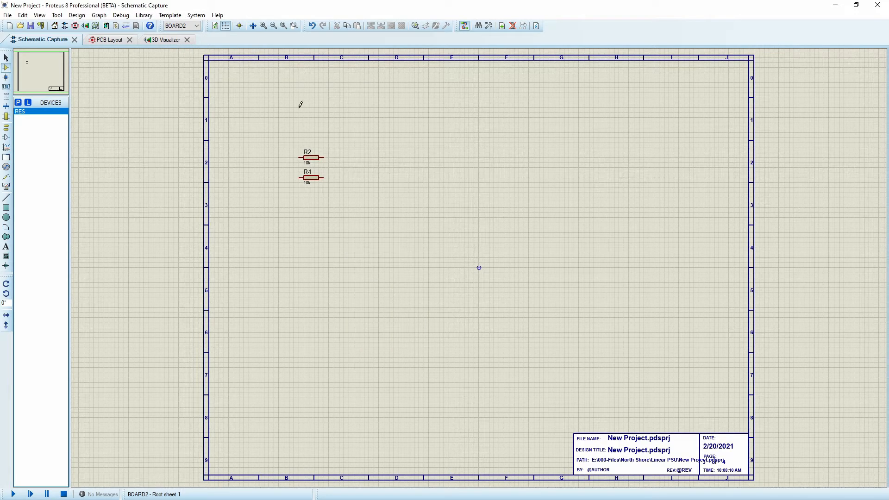
{"action": "mouse_move", "coordinate": [176, 84]}
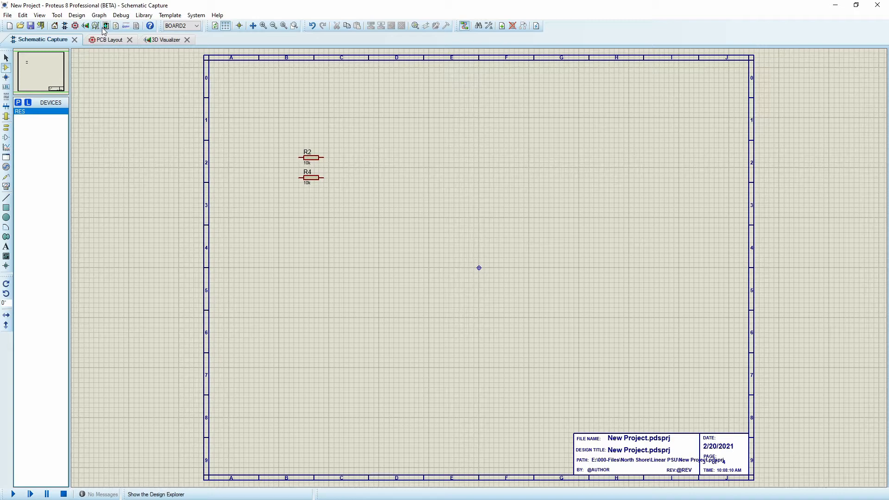
In Design Explorer, rename board BOARD1 to Main
{"action": "left_click", "coordinate": [106, 26]}
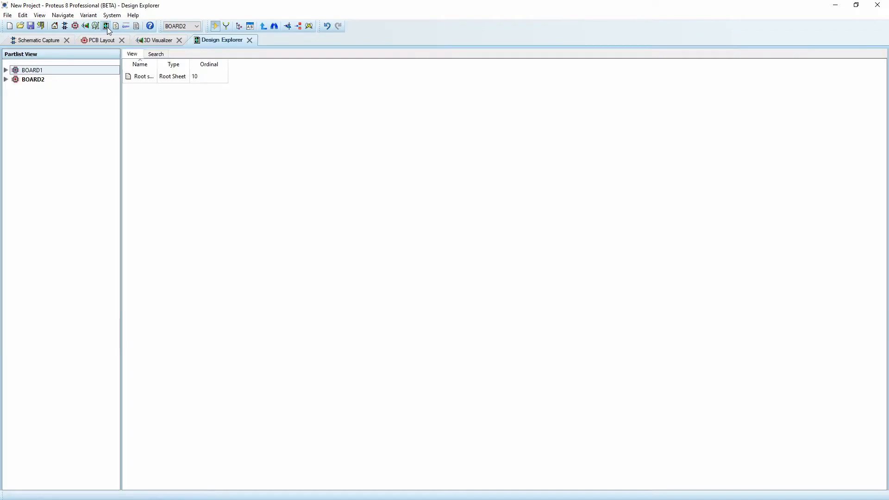
{"action": "left_click", "coordinate": [32, 79]}
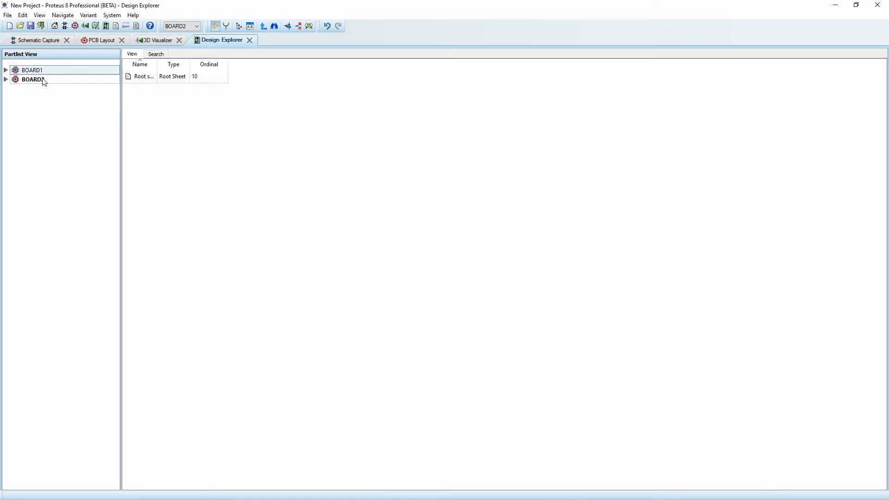
{"action": "left_click", "coordinate": [32, 69]}
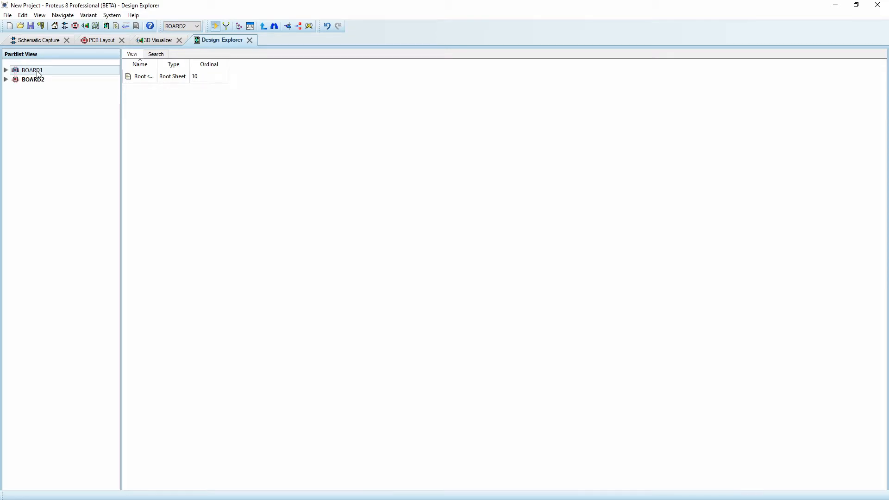
{"action": "left_click", "coordinate": [5, 70]}
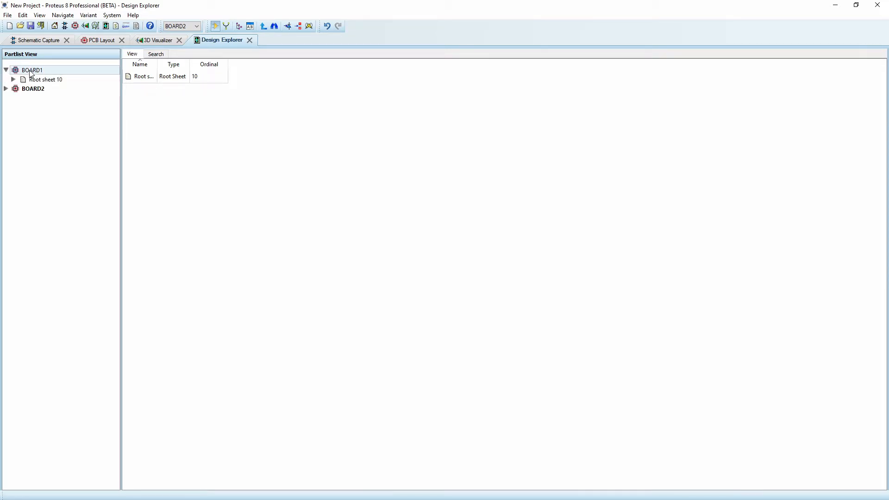
{"action": "right_click", "coordinate": [32, 70]}
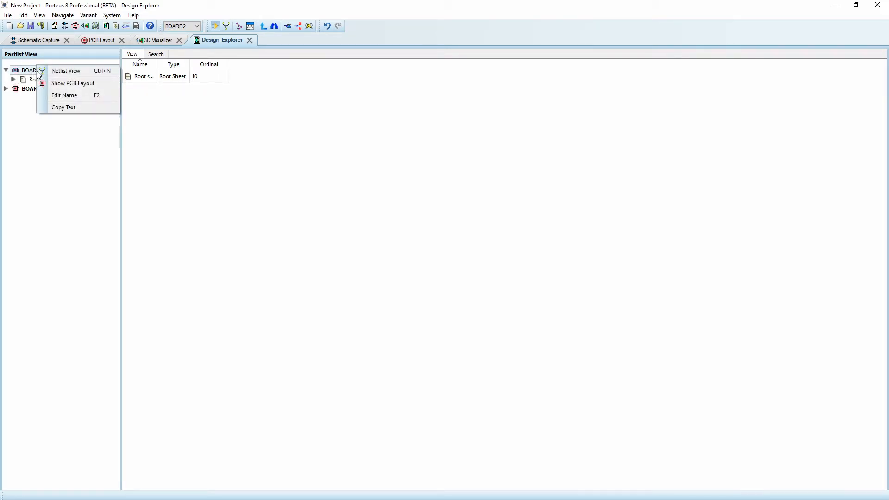
{"action": "left_click", "coordinate": [63, 94]}
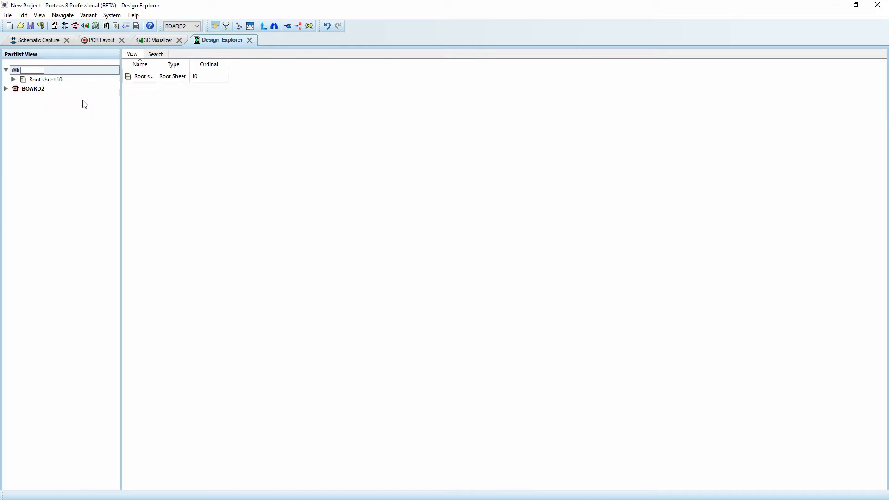
{"action": "type", "text": "Main"}
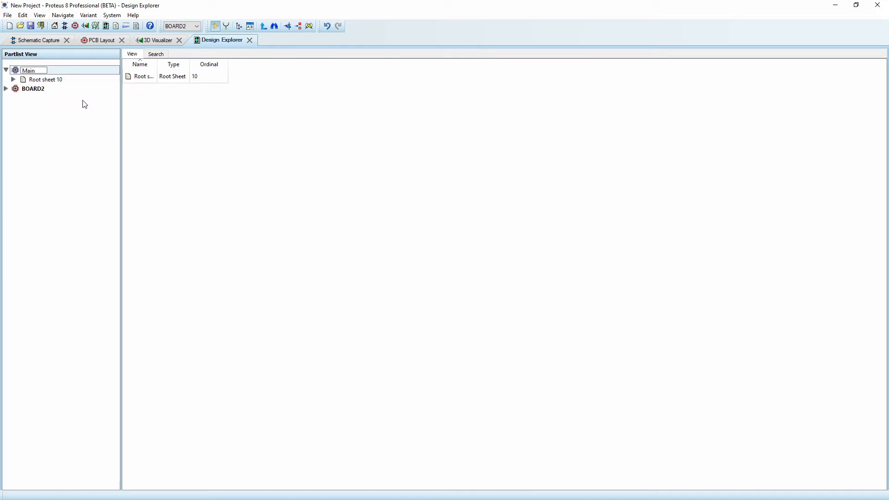
{"action": "left_click", "coordinate": [32, 80]}
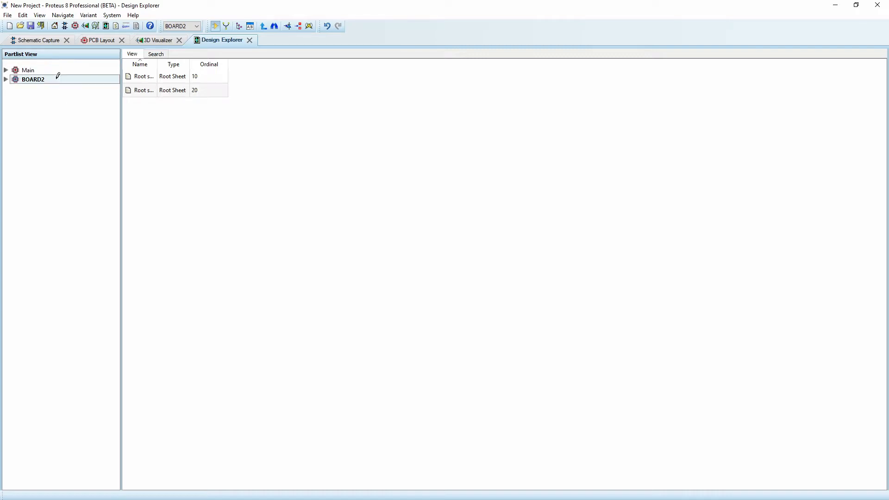
Rename Main's Root sheet 10 to Main and expand BOARD2
{"action": "left_click", "coordinate": [5, 70]}
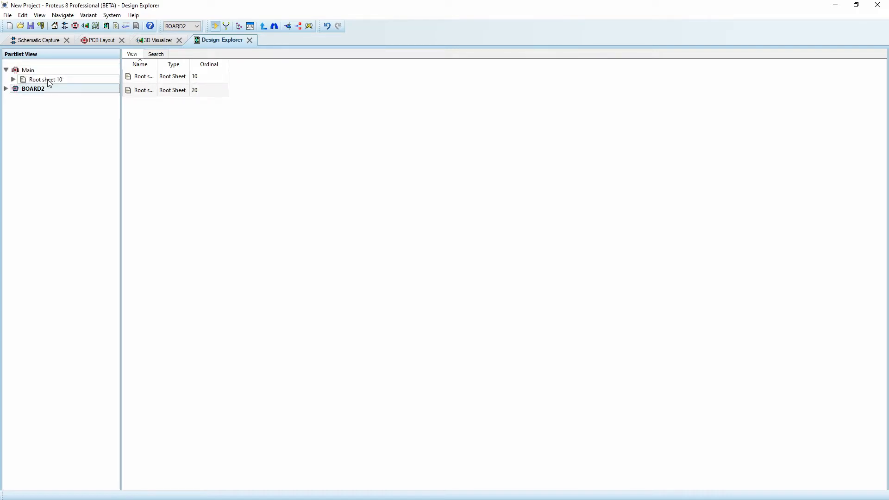
{"action": "right_click", "coordinate": [45, 79]}
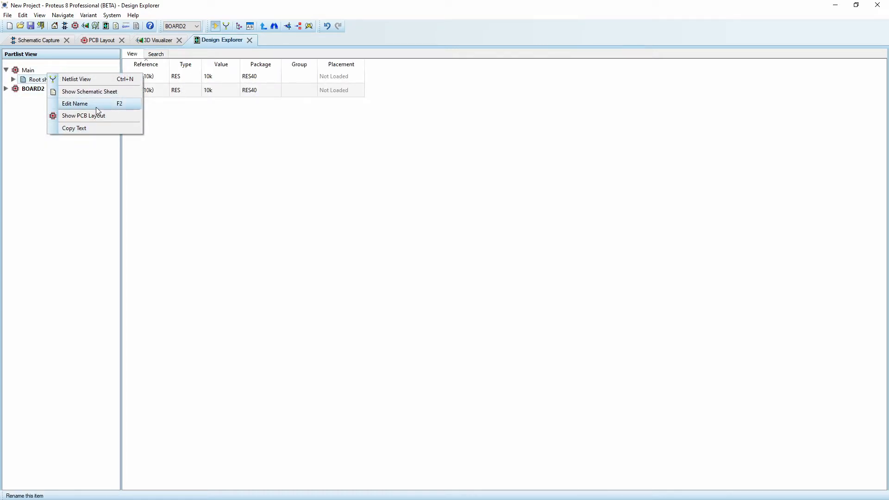
{"action": "left_click", "coordinate": [74, 103]}
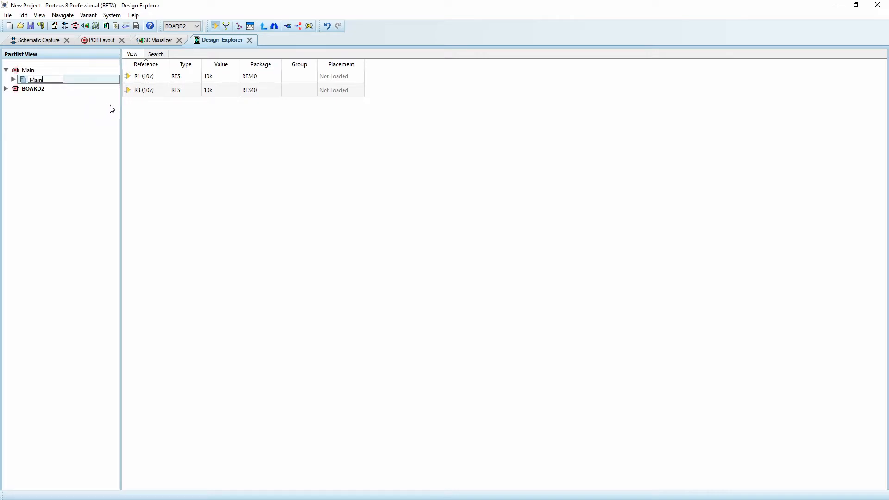
{"action": "left_click", "coordinate": [5, 89]}
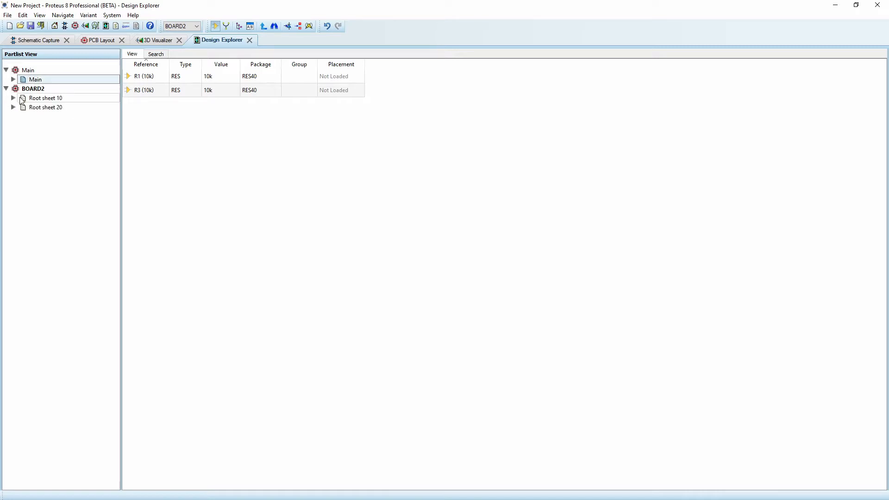
Rename board BOARD2 to Daughter
{"action": "right_click", "coordinate": [33, 89]}
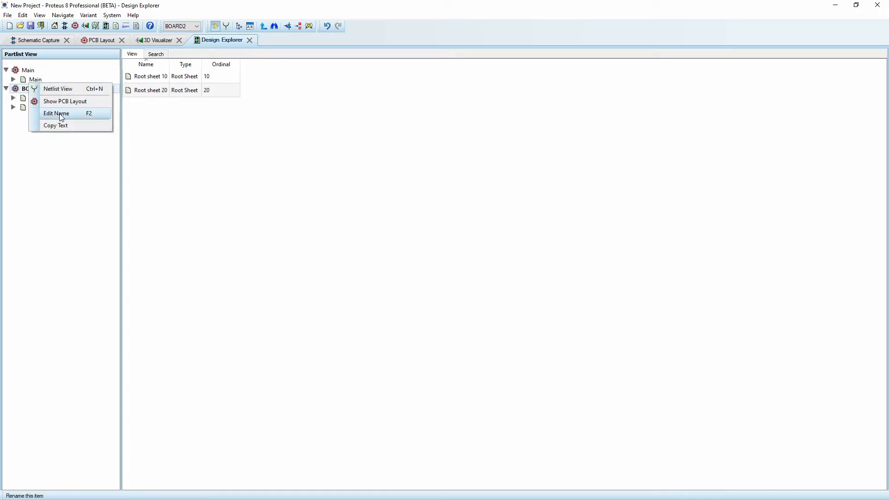
{"action": "left_click", "coordinate": [56, 114]}
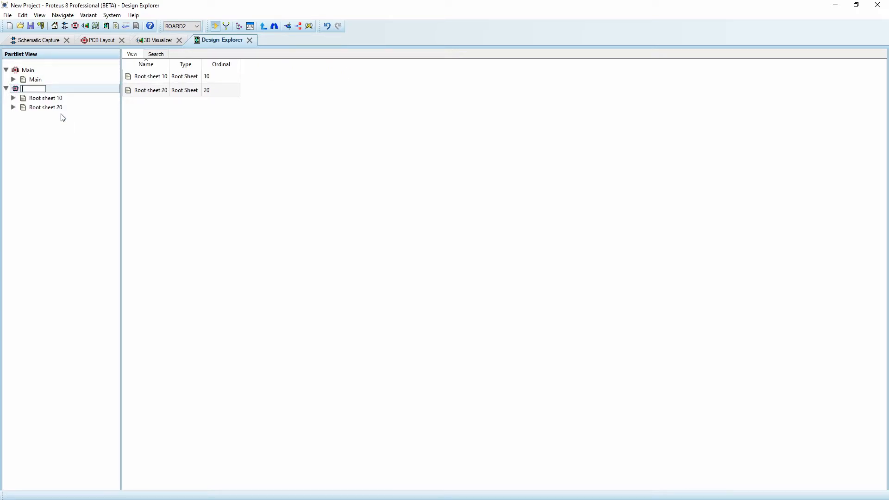
{"action": "type", "text": "Daughter"}
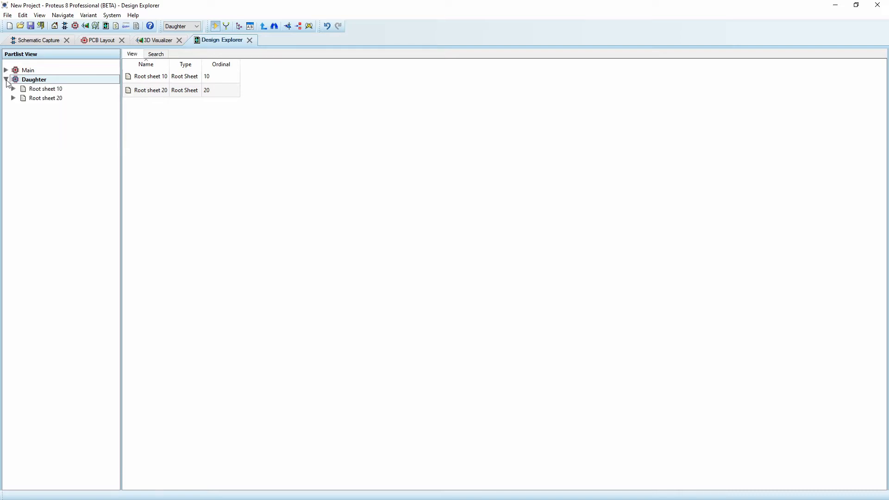
Name Daughter's two root sheets PSU and MCU
{"action": "right_click", "coordinate": [33, 79]}
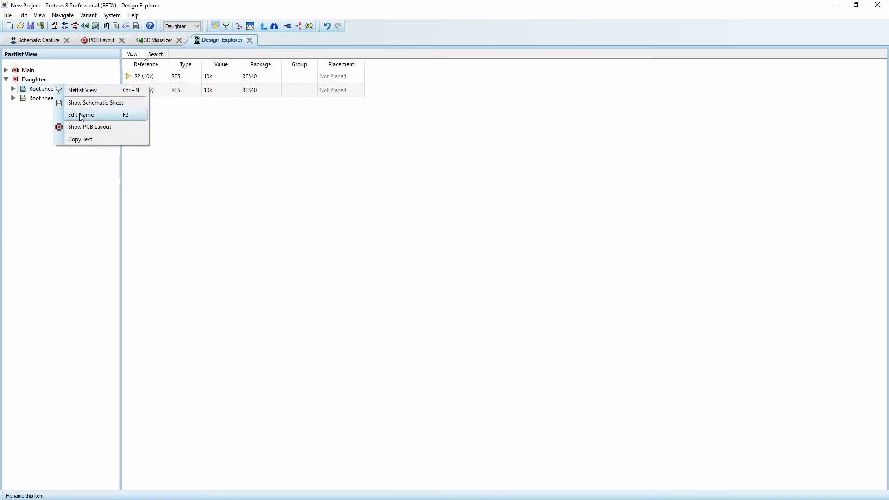
{"action": "left_click", "coordinate": [80, 114]}
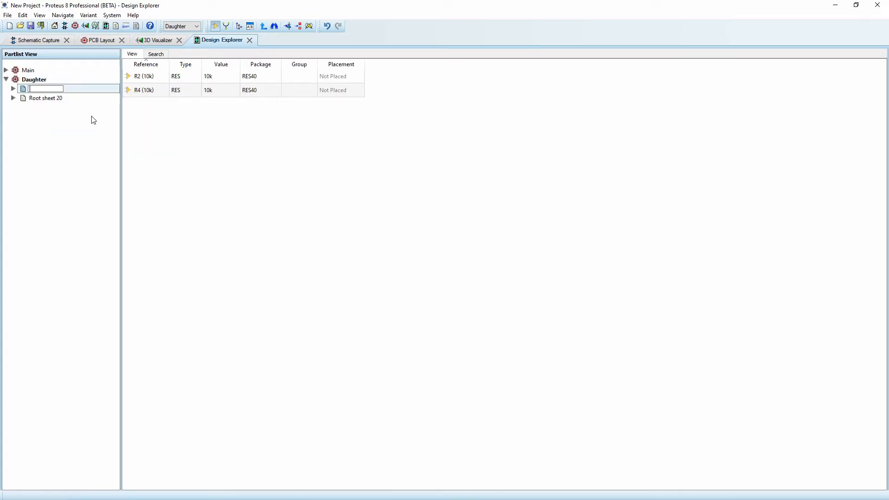
{"action": "type", "text": "PSU"}
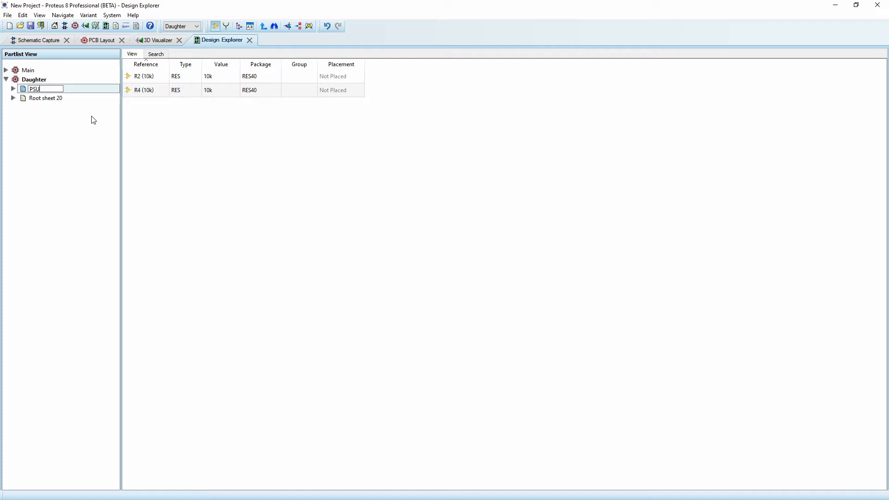
{"action": "right_click", "coordinate": [45, 98]}
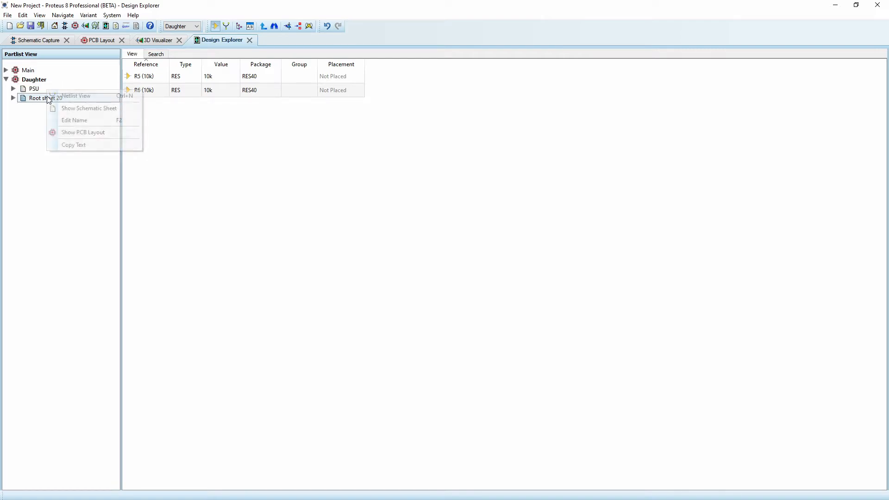
{"action": "left_click", "coordinate": [74, 120]}
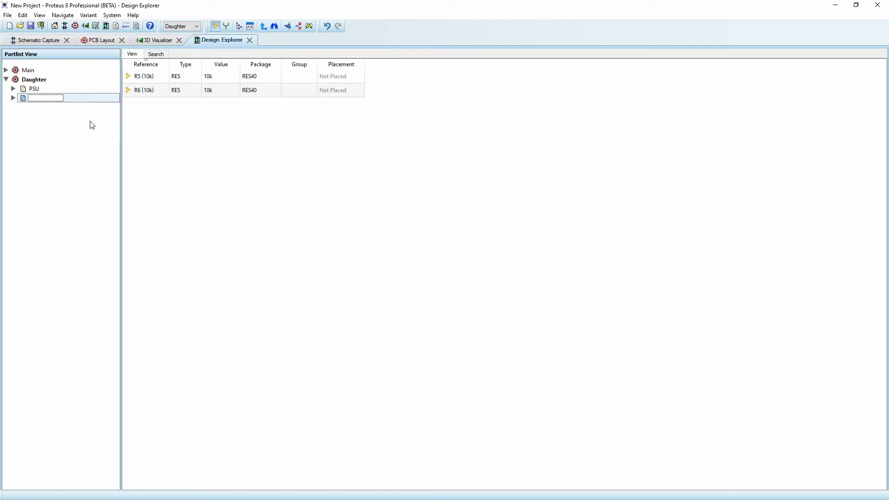
{"action": "type", "text": "MCU"}
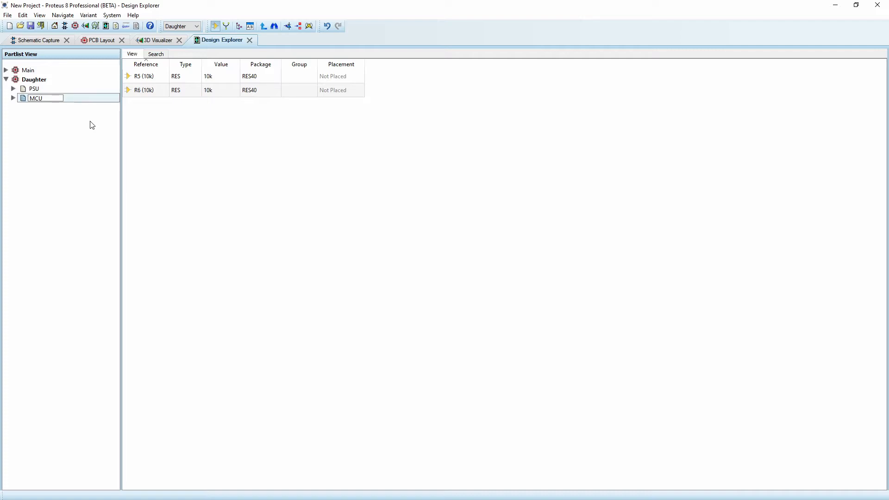
{"action": "mouse_move", "coordinate": [85, 111]}
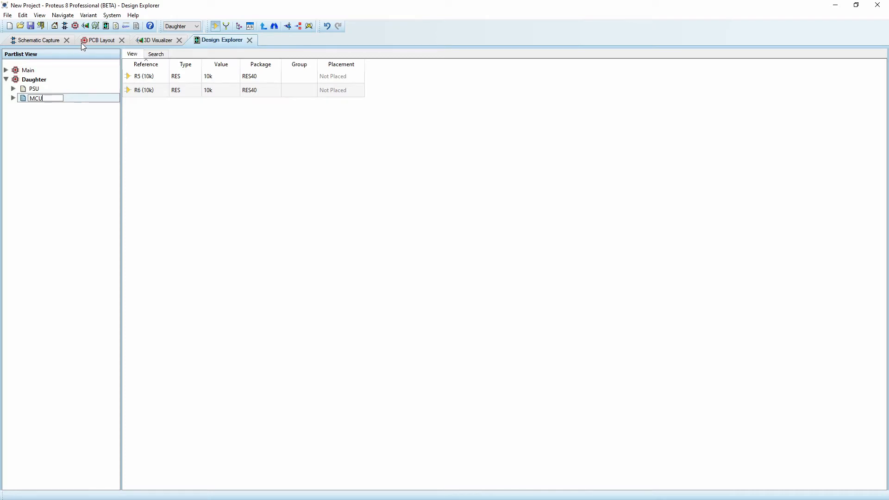
Return to Schematic Capture and switch to Daughter's MCU sheet holding R5 and R6
{"action": "left_click", "coordinate": [38, 40]}
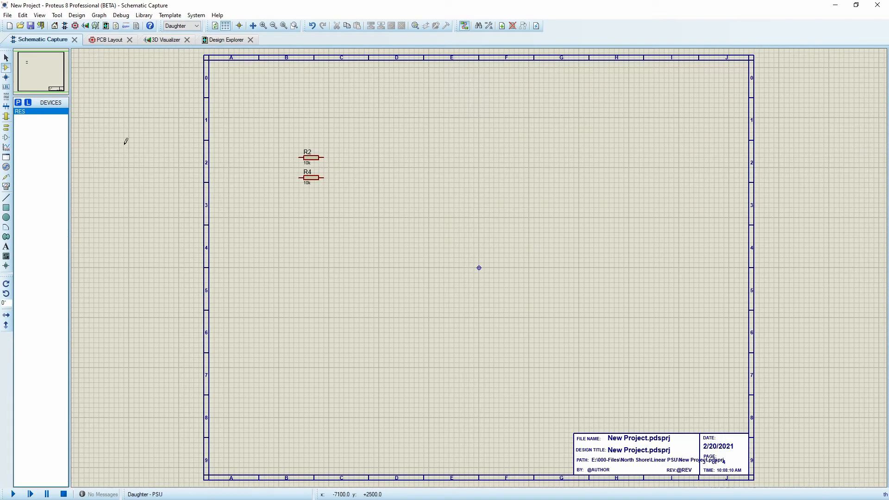
{"action": "mouse_move", "coordinate": [249, 199]}
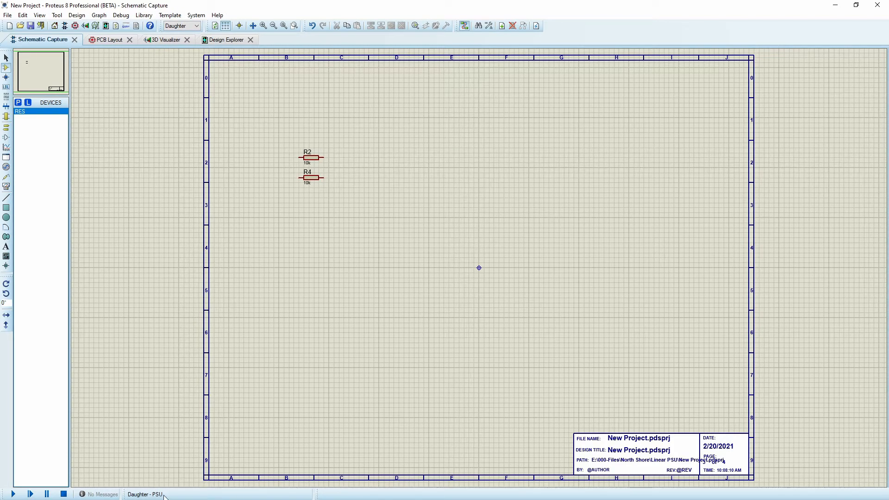
{"action": "right_click", "coordinate": [479, 268]}
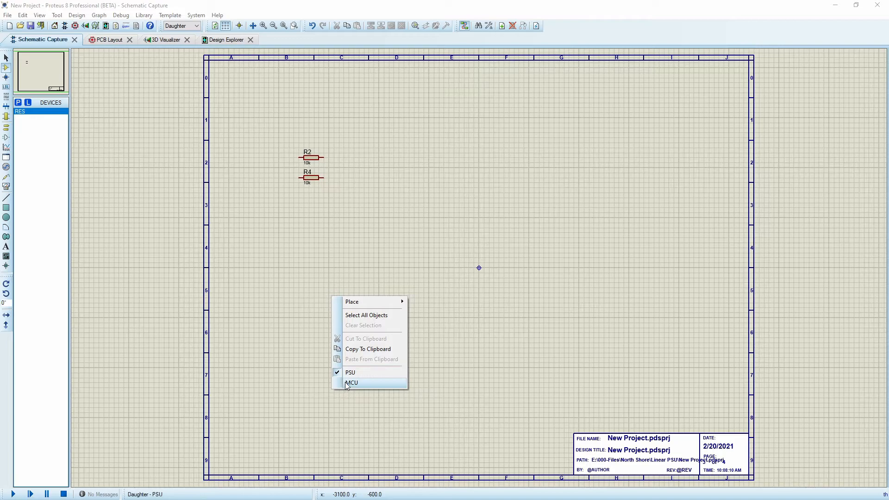
{"action": "left_click", "coordinate": [352, 383]}
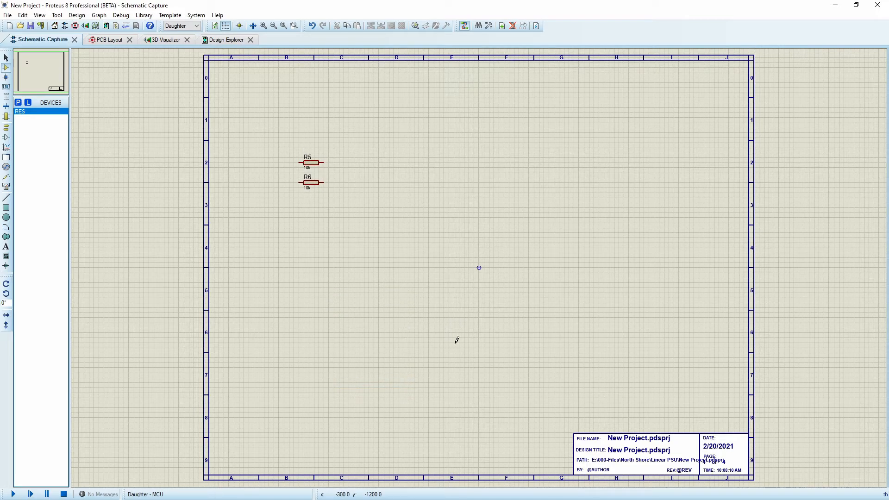
{"action": "mouse_move", "coordinate": [500, 340]}
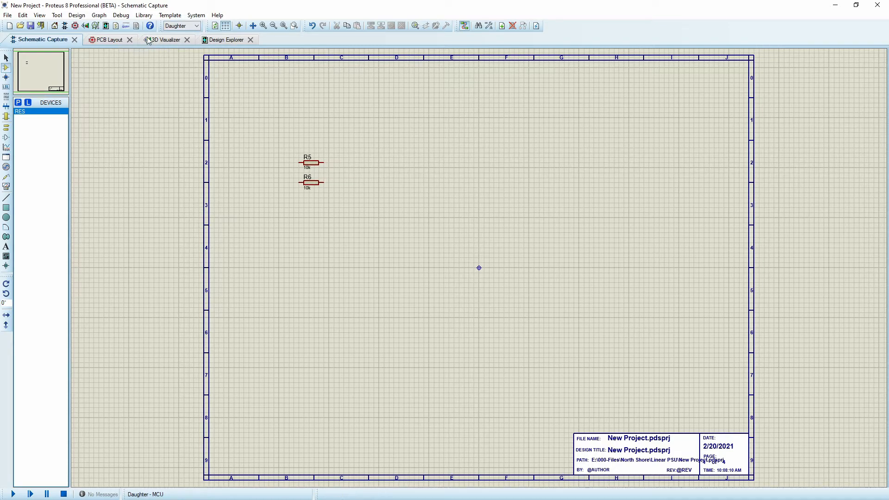
{"action": "left_click", "coordinate": [169, 15]}
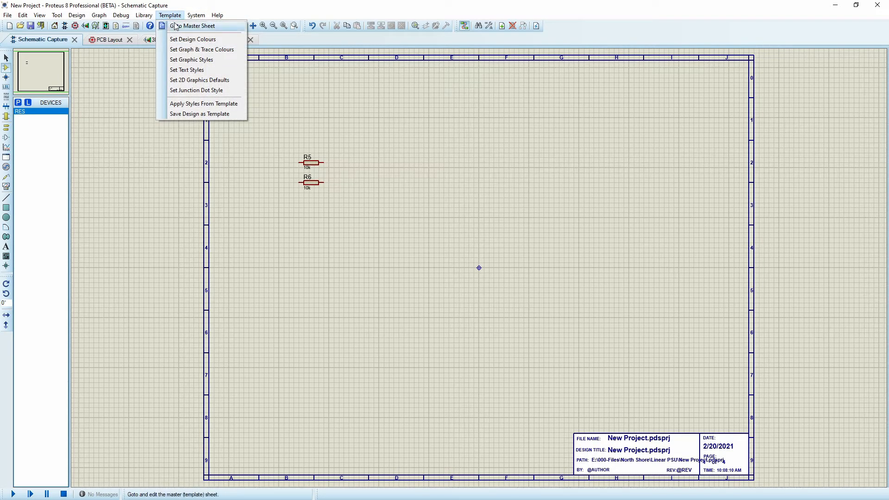
{"action": "left_click", "coordinate": [195, 26]}
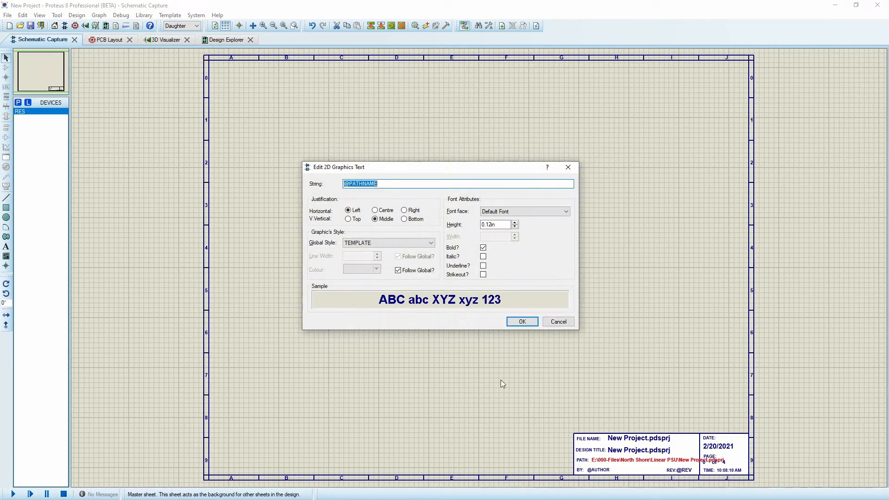
{"action": "left_click", "coordinate": [385, 184]}
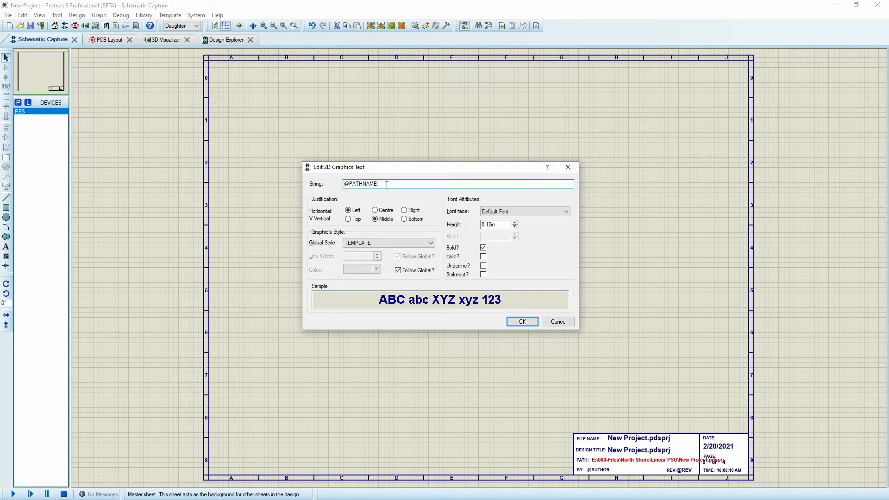
{"action": "key", "text": "BackSpace"}
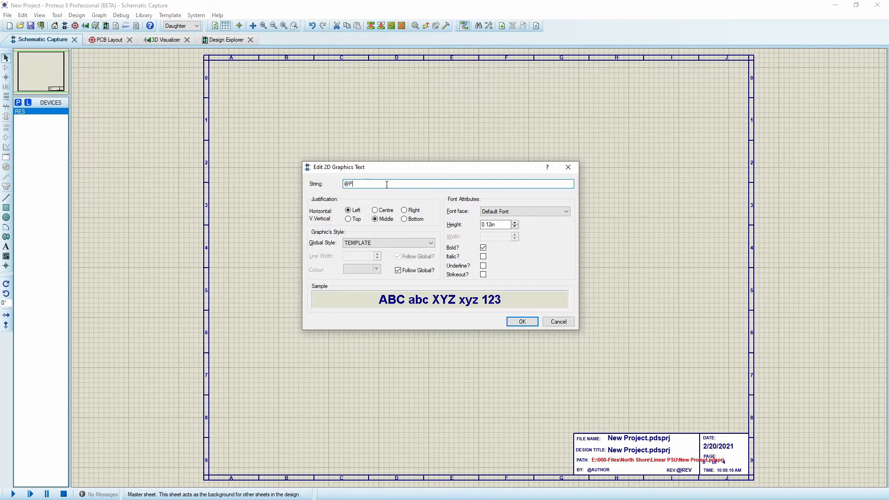
{"action": "type", "text": "BO"}
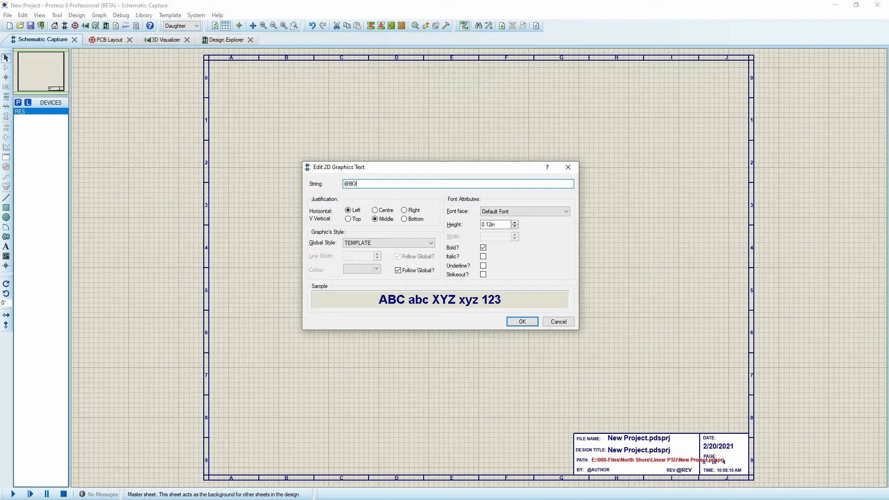
{"action": "type", "text": "ARD"}
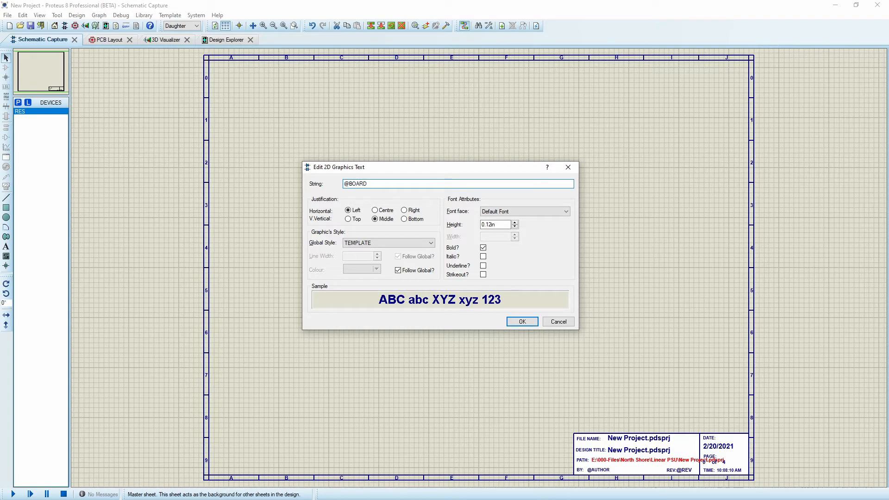
{"action": "left_click", "coordinate": [521, 321]}
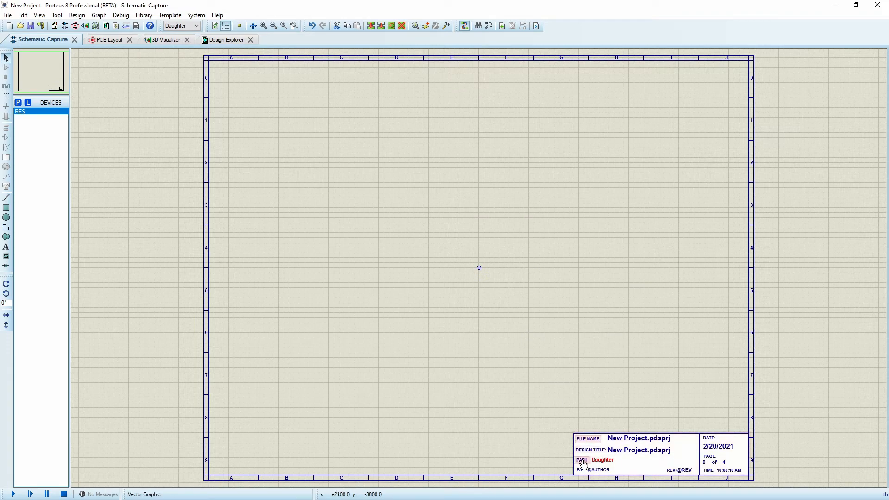
Rename the PATH: label to BOARD:
{"action": "double_click", "coordinate": [582, 460]}
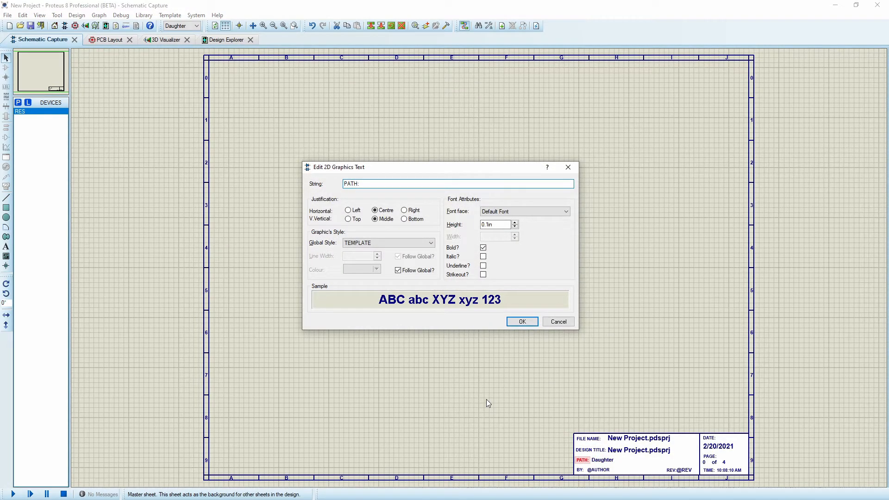
{"action": "type", "text": "BOARD:"}
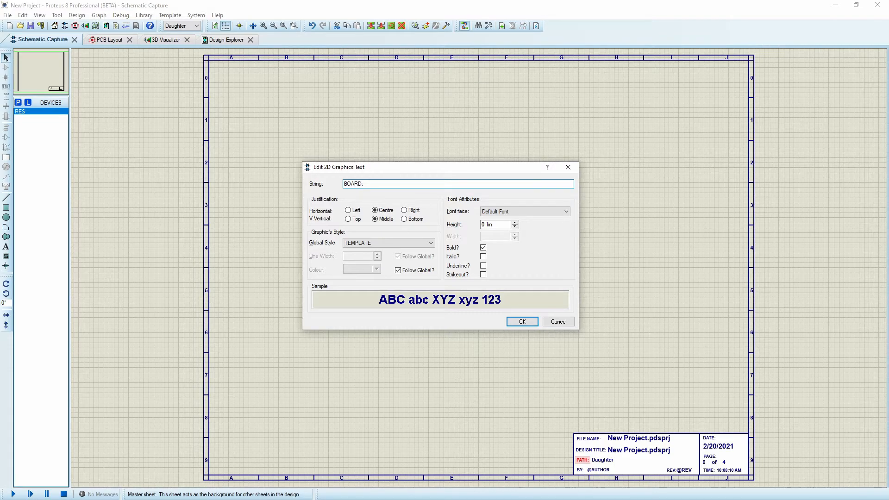
{"action": "left_click", "coordinate": [520, 321]}
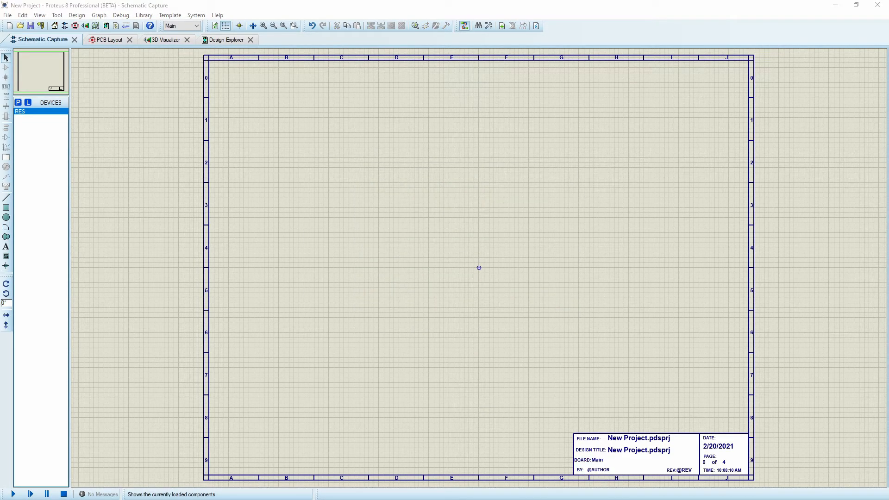
{"action": "mouse_move", "coordinate": [492, 329]}
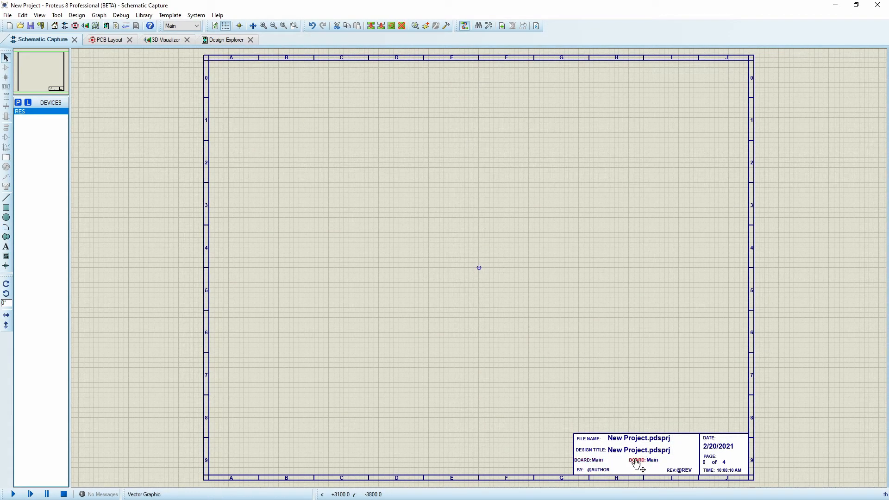
Rename the duplicated BOARD: label to SHEET:
{"action": "double_click", "coordinate": [638, 460]}
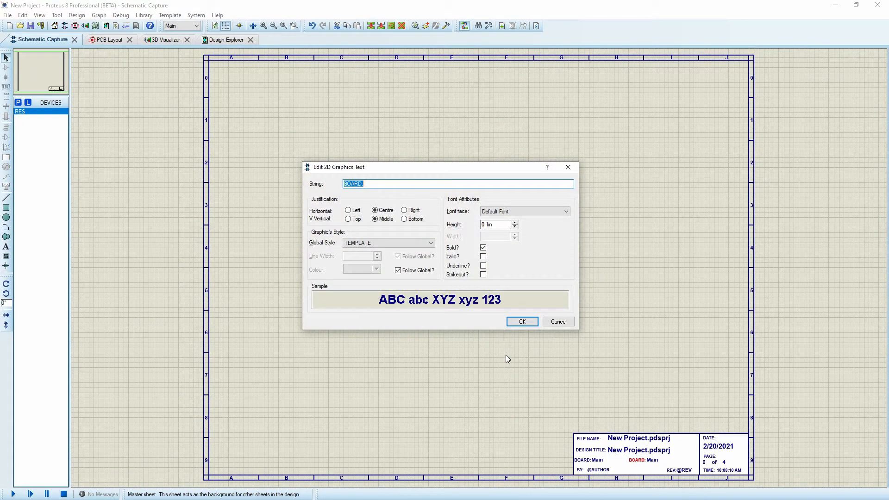
{"action": "type", "text": "SH"}
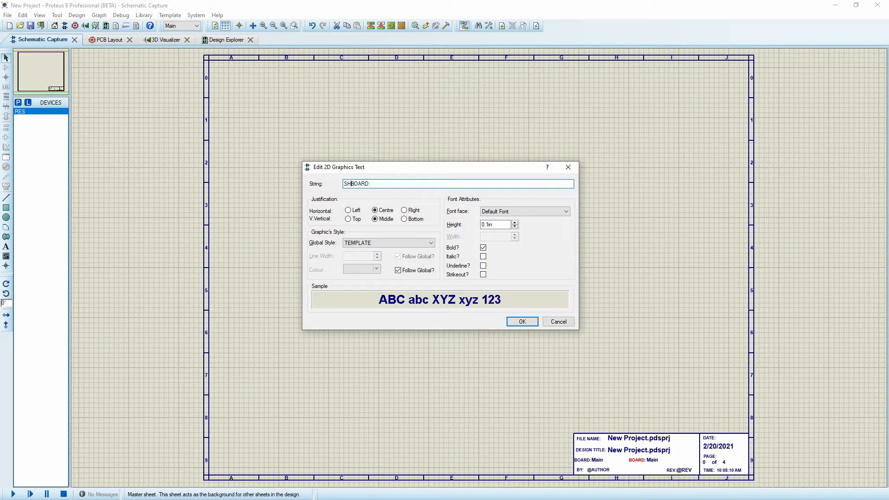
{"action": "type", "text": "EET"}
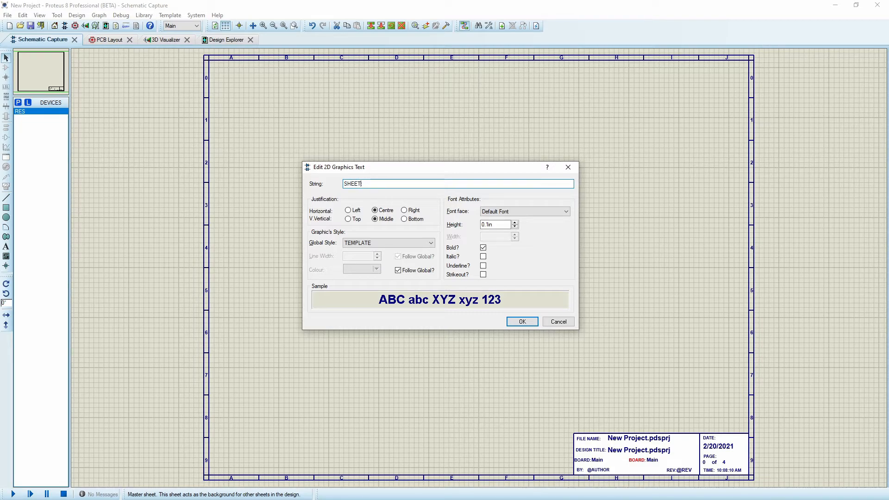
{"action": "left_click", "coordinate": [520, 322]}
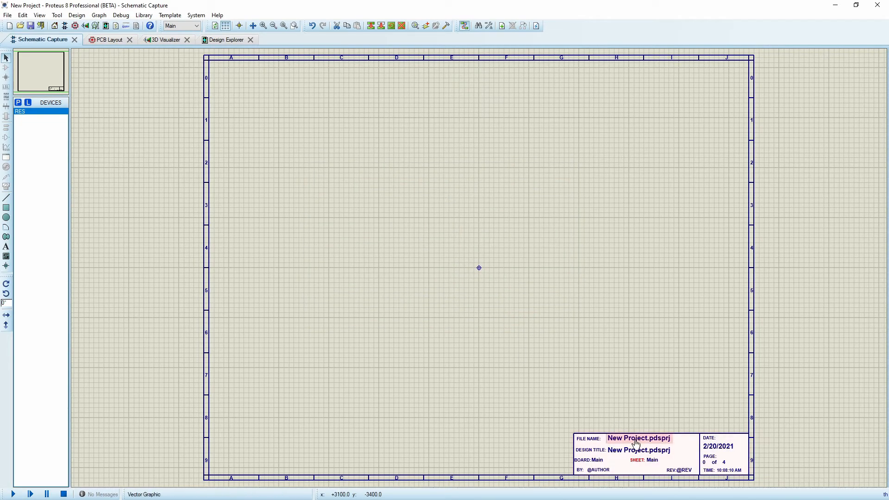
{"action": "double_click", "coordinate": [639, 438]}
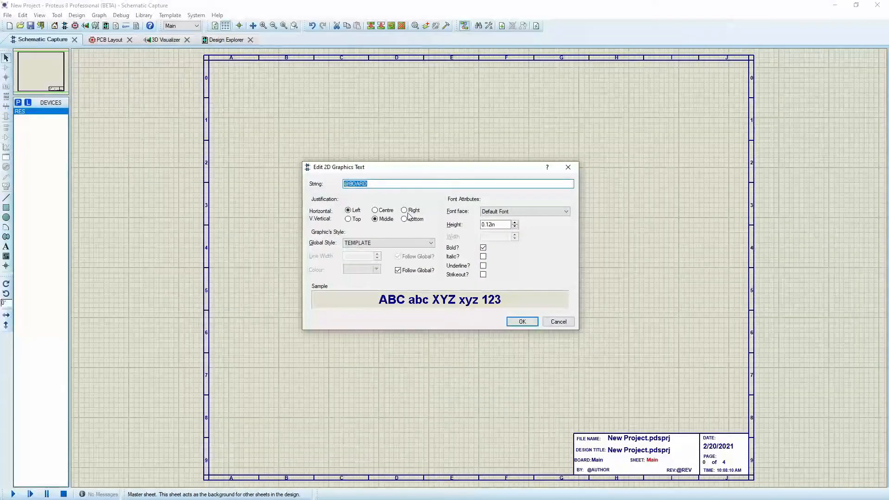
{"action": "type", "text": "@"}
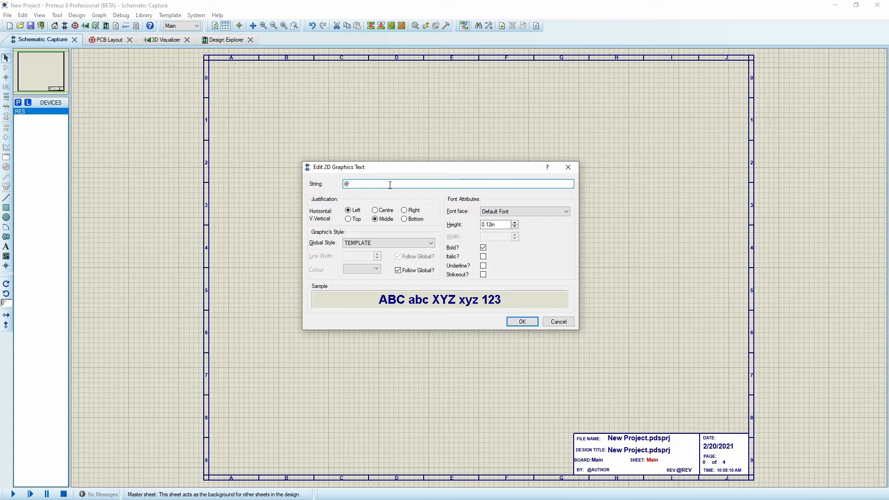
{"action": "type", "text": "ST"}
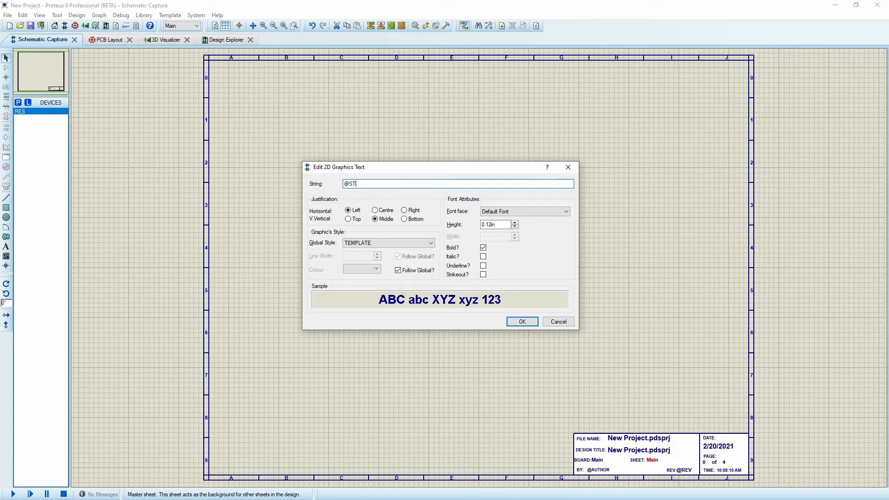
{"action": "type", "text": "ITLE"}
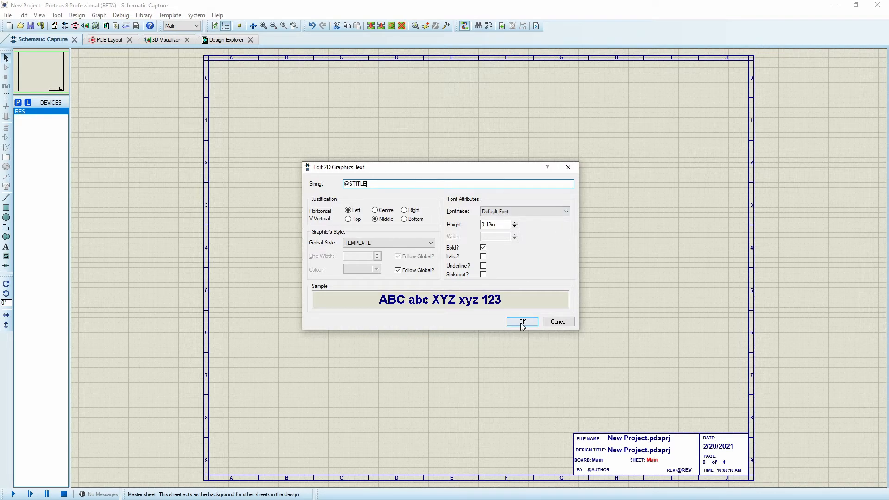
{"action": "left_click", "coordinate": [520, 322]}
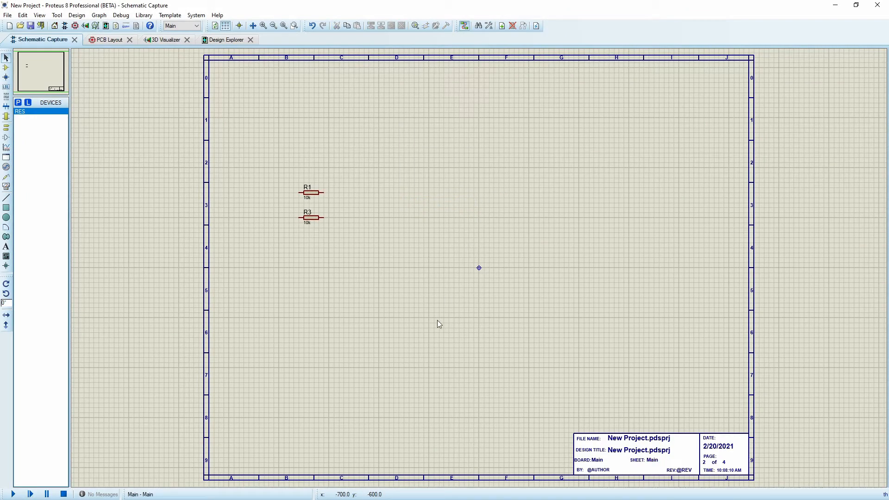
{"action": "mouse_move", "coordinate": [161, 76]}
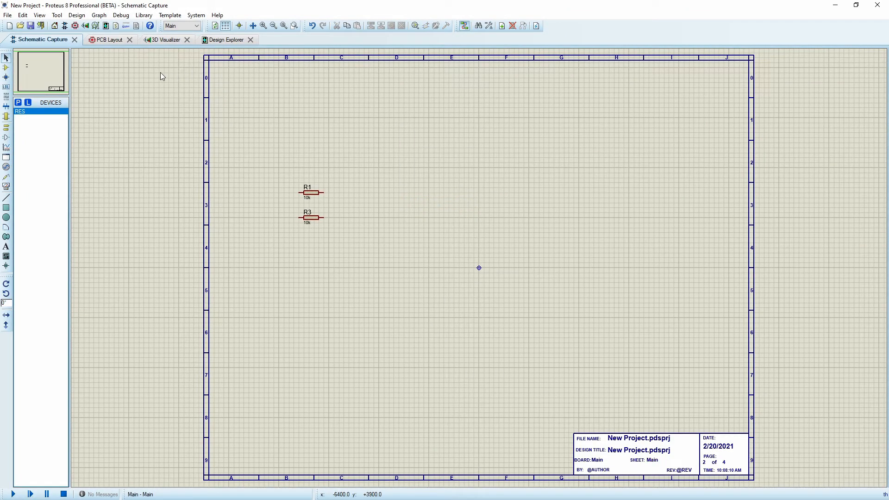
{"action": "left_click", "coordinate": [200, 25]}
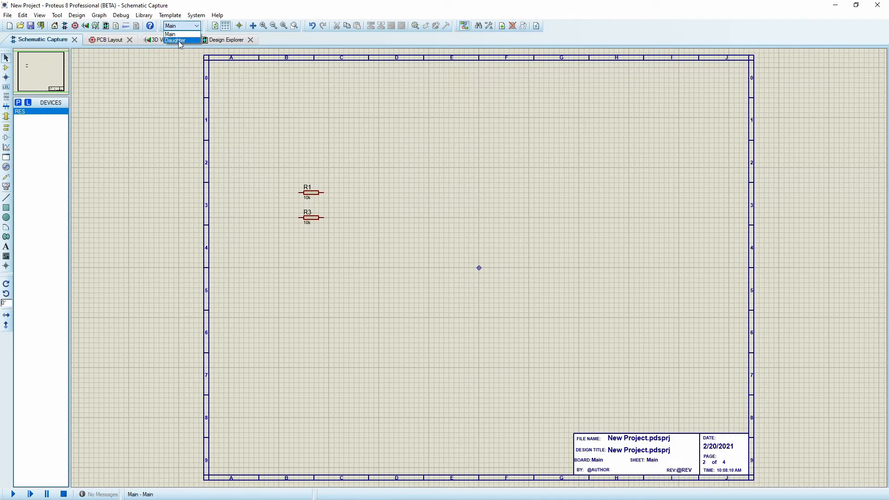
{"action": "left_click", "coordinate": [176, 40]}
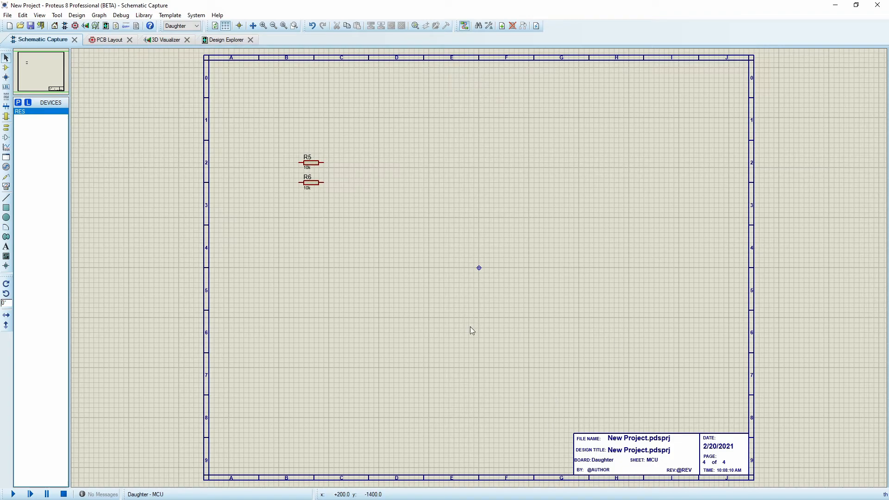
{"action": "right_click", "coordinate": [461, 319]}
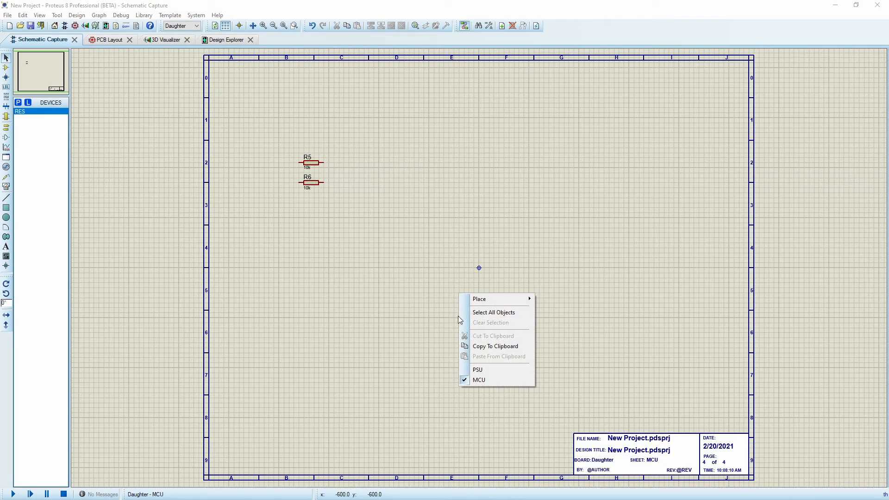
{"action": "mouse_move", "coordinate": [493, 312]}
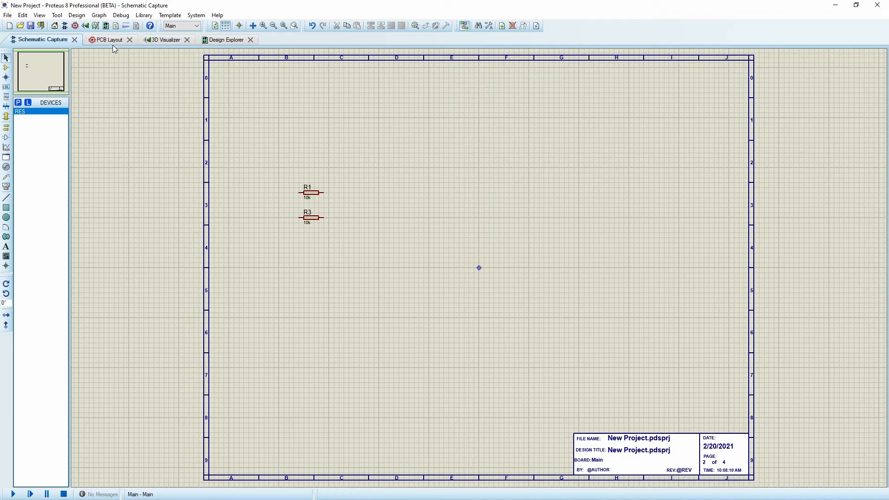
In PCB Layout, place R6 on the Daughter board and view it in 3D
{"action": "left_click", "coordinate": [105, 39]}
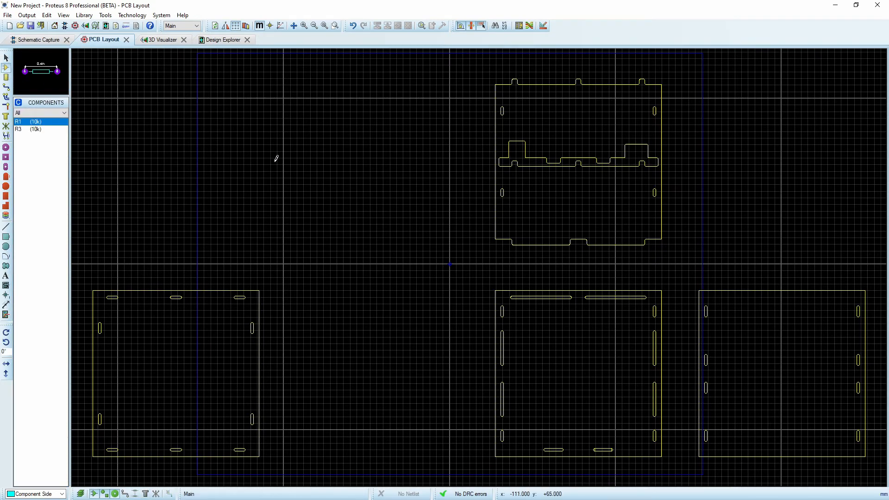
{"action": "mouse_move", "coordinate": [135, 207]}
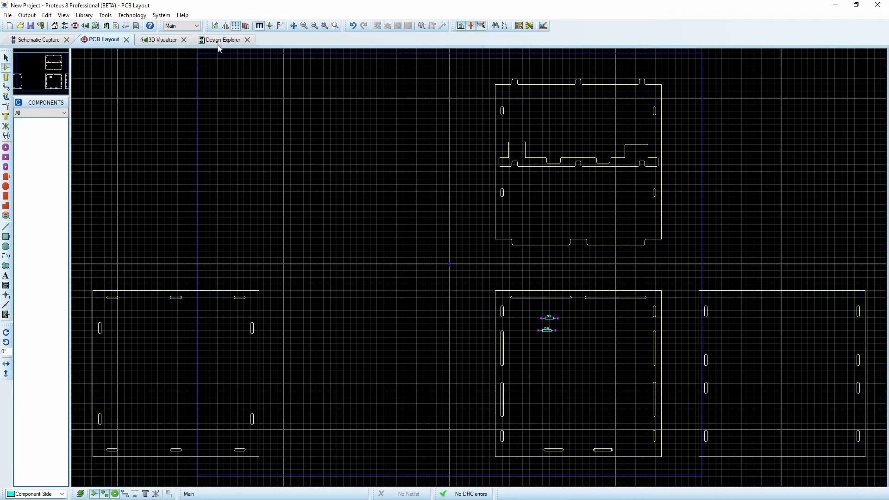
{"action": "left_click", "coordinate": [179, 25]}
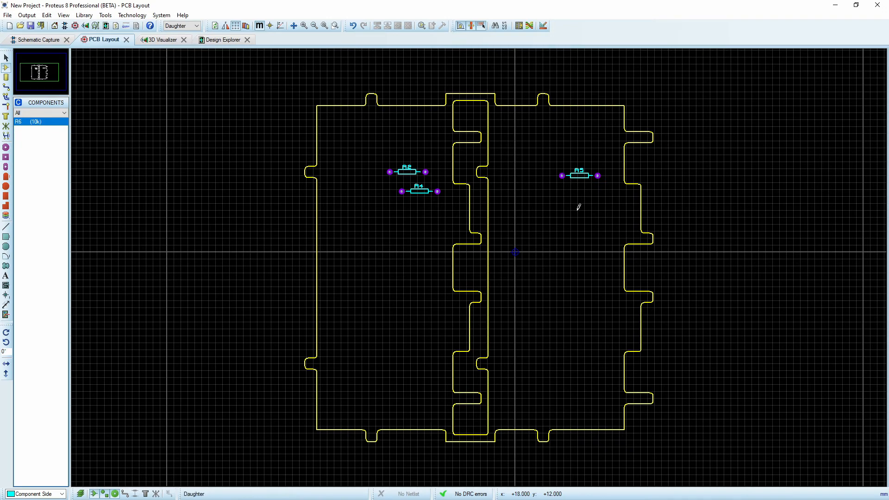
{"action": "left_click", "coordinate": [581, 197]}
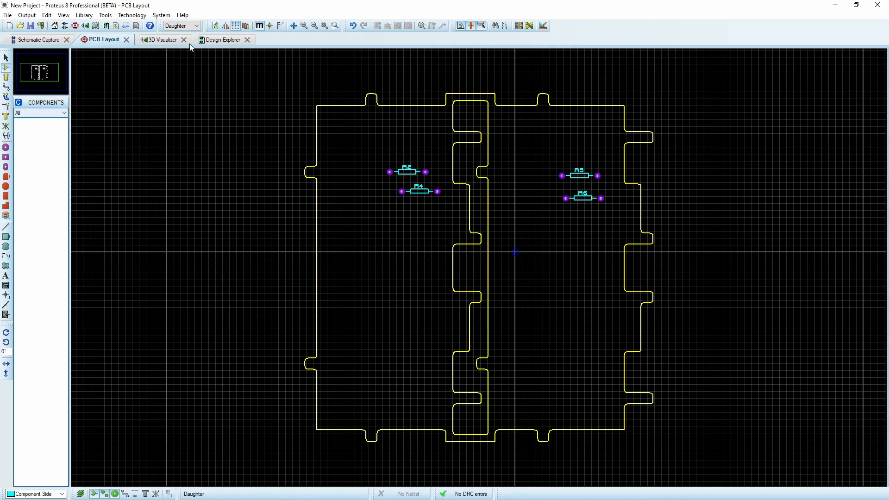
{"action": "left_click", "coordinate": [162, 40]}
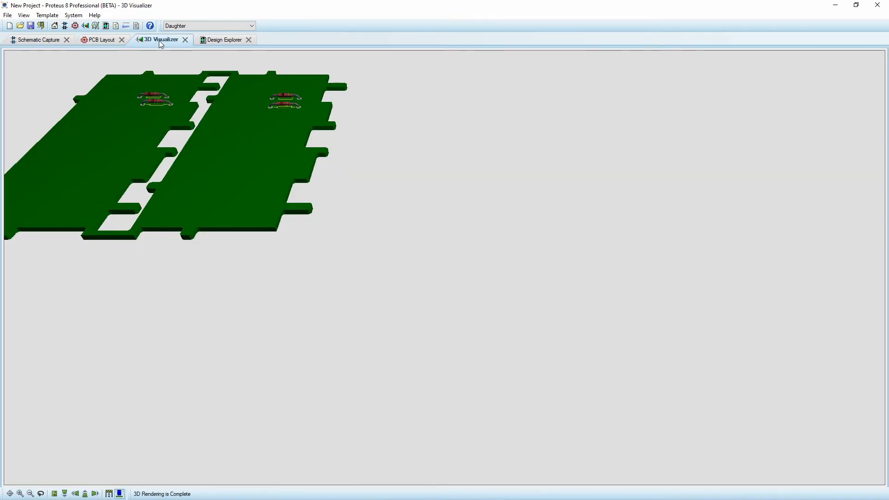
Pan the 3D view onto the Main board to show R1 and R3
{"action": "left_click_drag", "start_coordinate": [170, 148], "coordinate": [445, 269]}
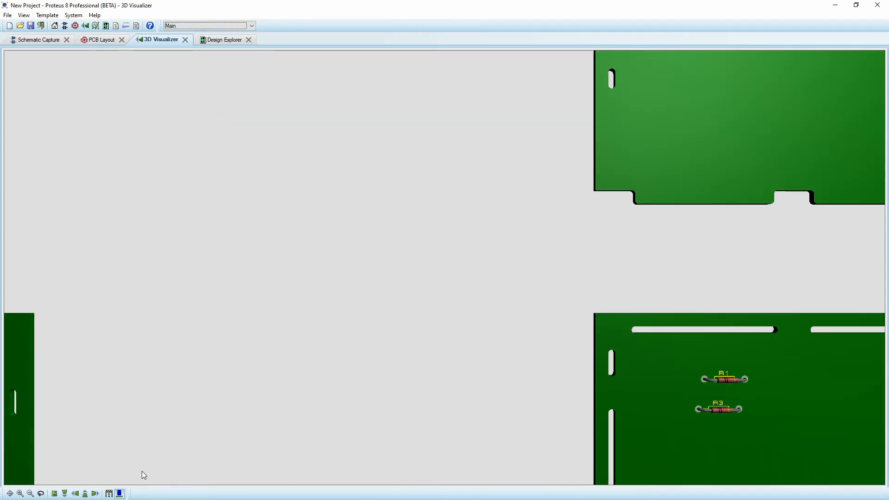
{"action": "mouse_move", "coordinate": [86, 493]}
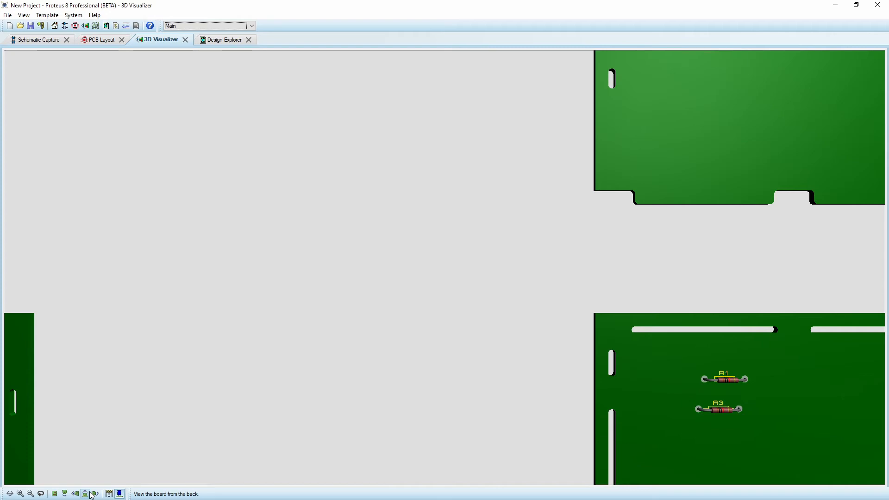